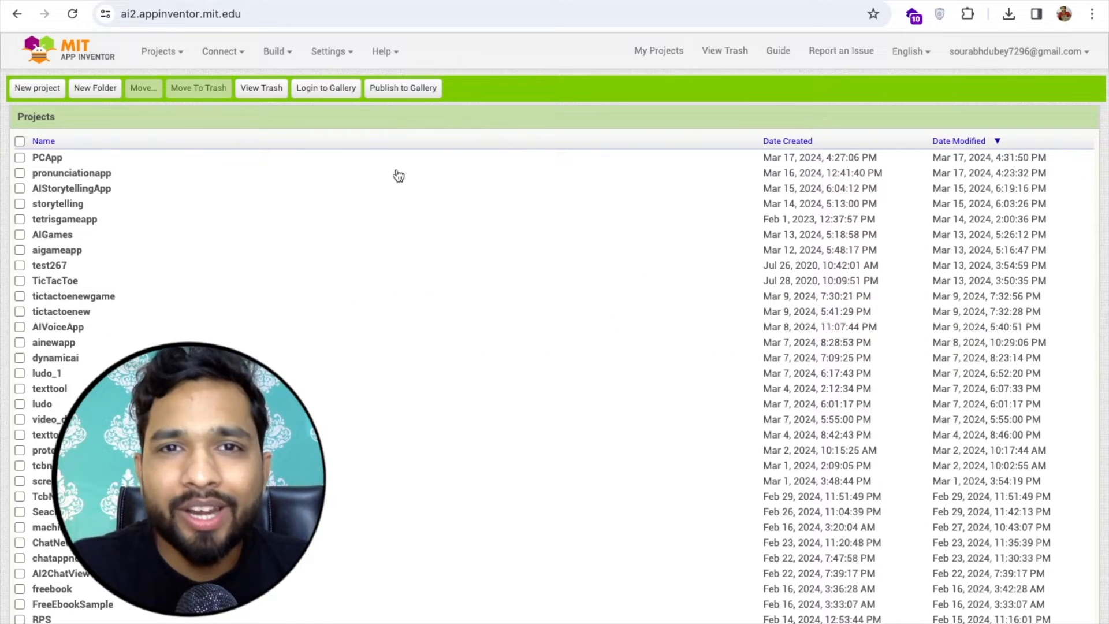
Create a new App Inventor project named PCapp2
{"action": "left_click", "coordinate": [37, 88]}
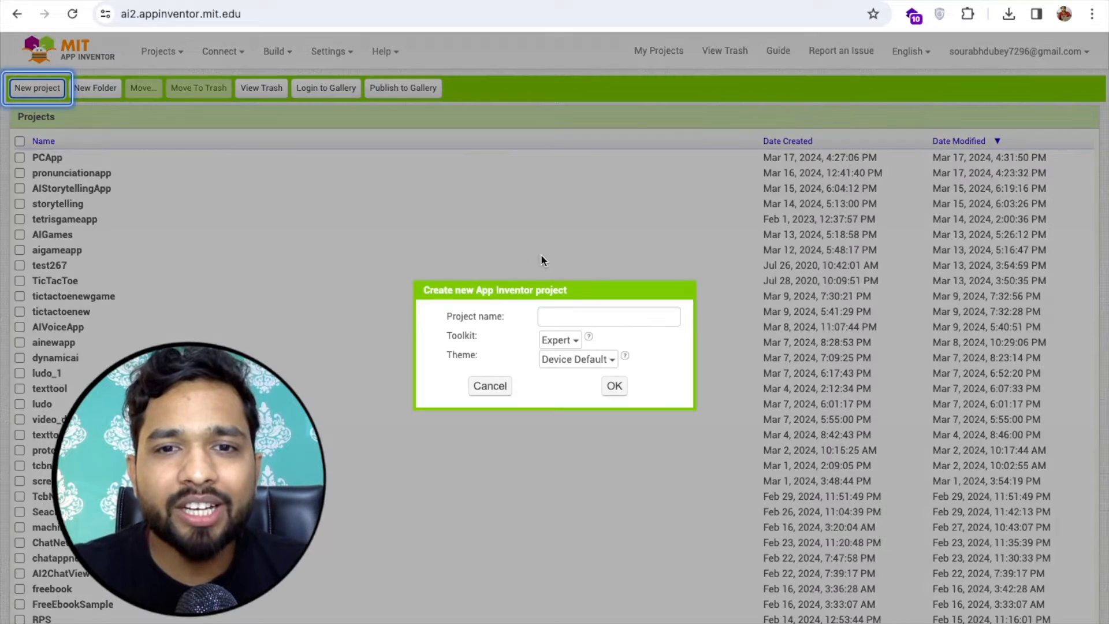
{"action": "type", "text": "PC"}
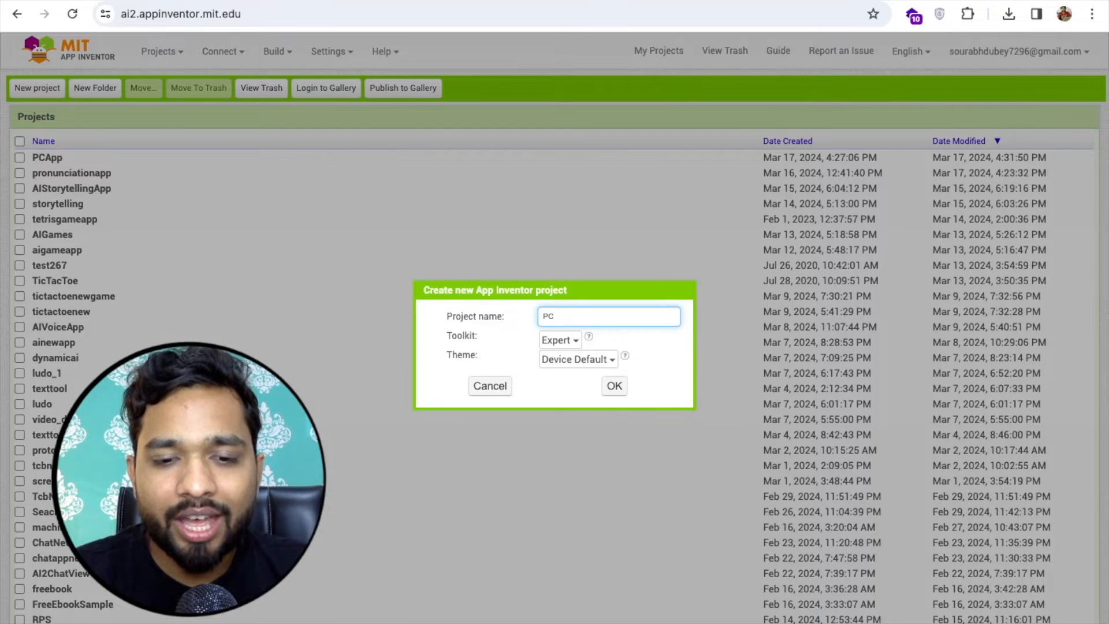
{"action": "left_click", "coordinate": [612, 385]}
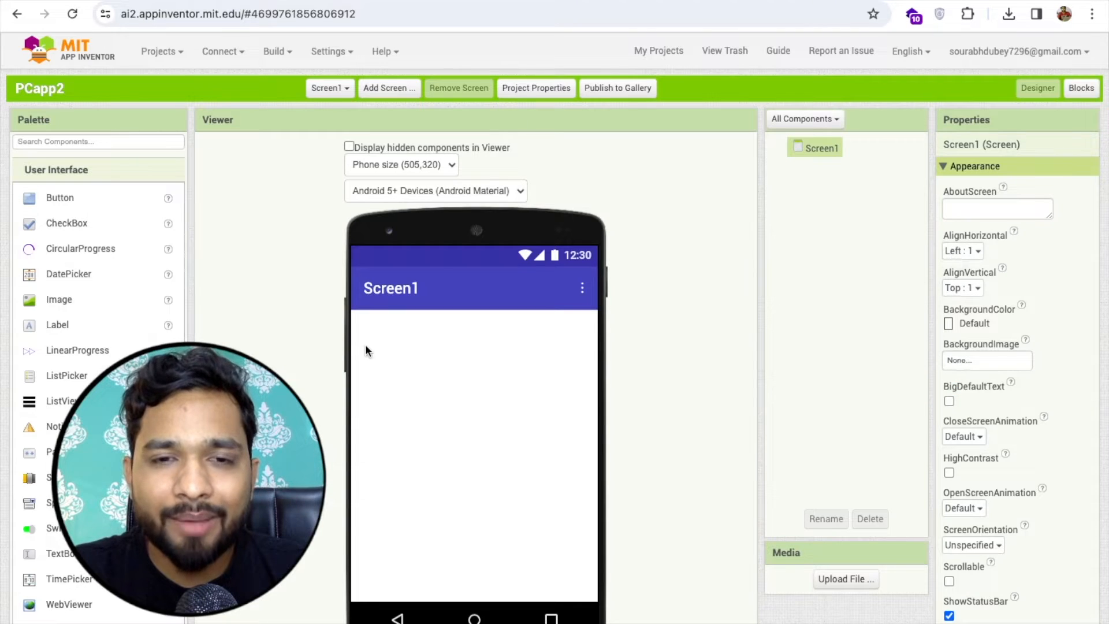
{"action": "mouse_move", "coordinate": [750, 239]}
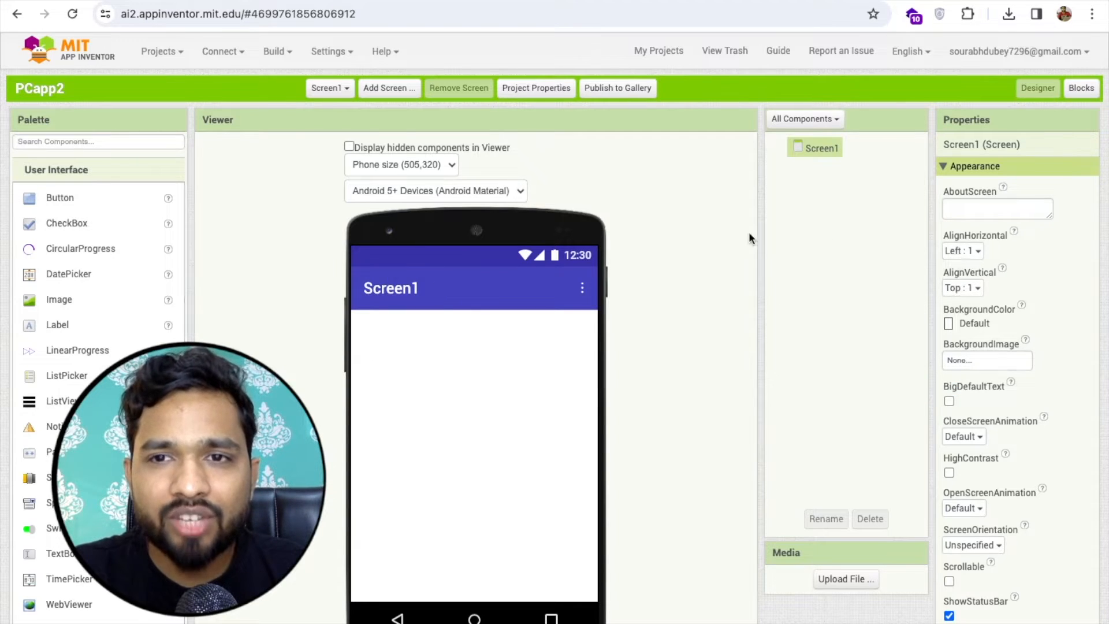
Change Screen1's Title property to 'PC App'
{"action": "scroll", "scroll_direction": "down", "scroll_amount": 3}
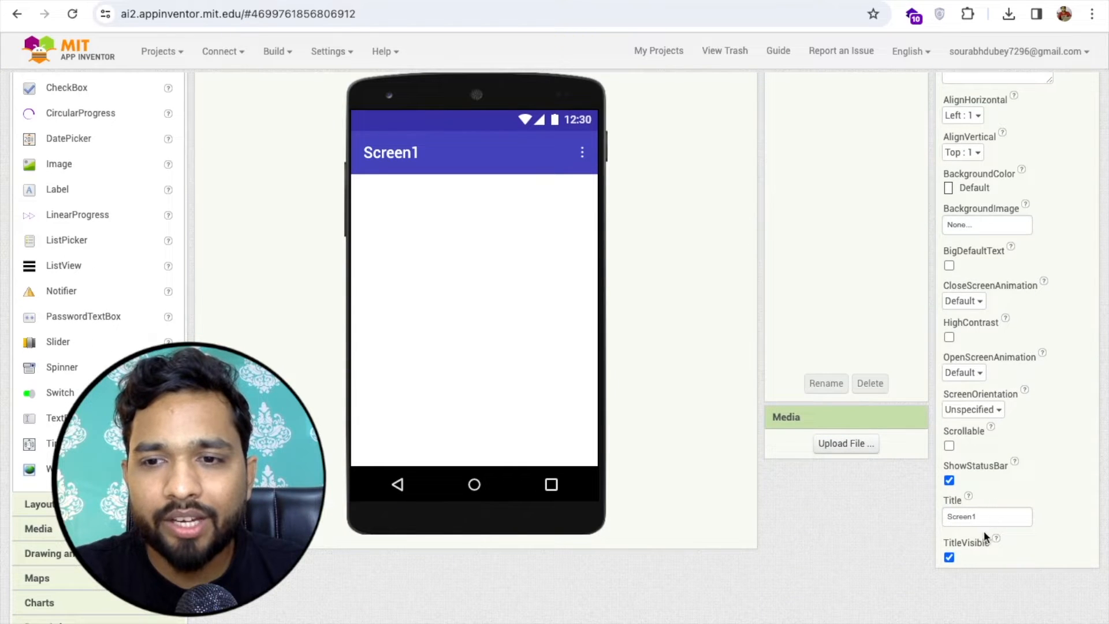
{"action": "left_click", "coordinate": [986, 516]}
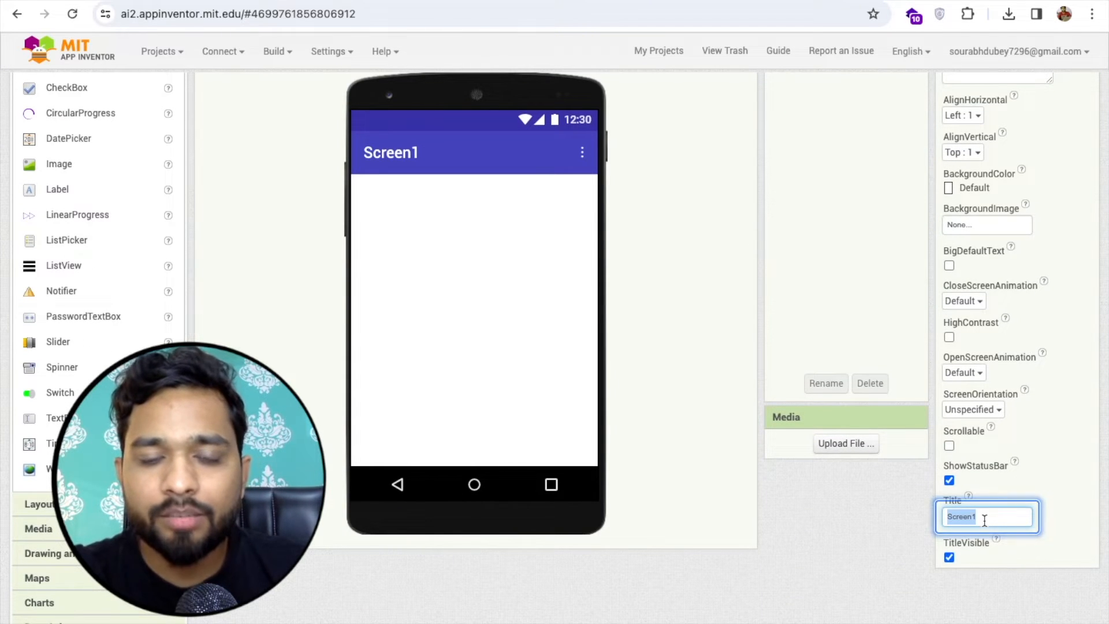
{"action": "type", "text": "PC"}
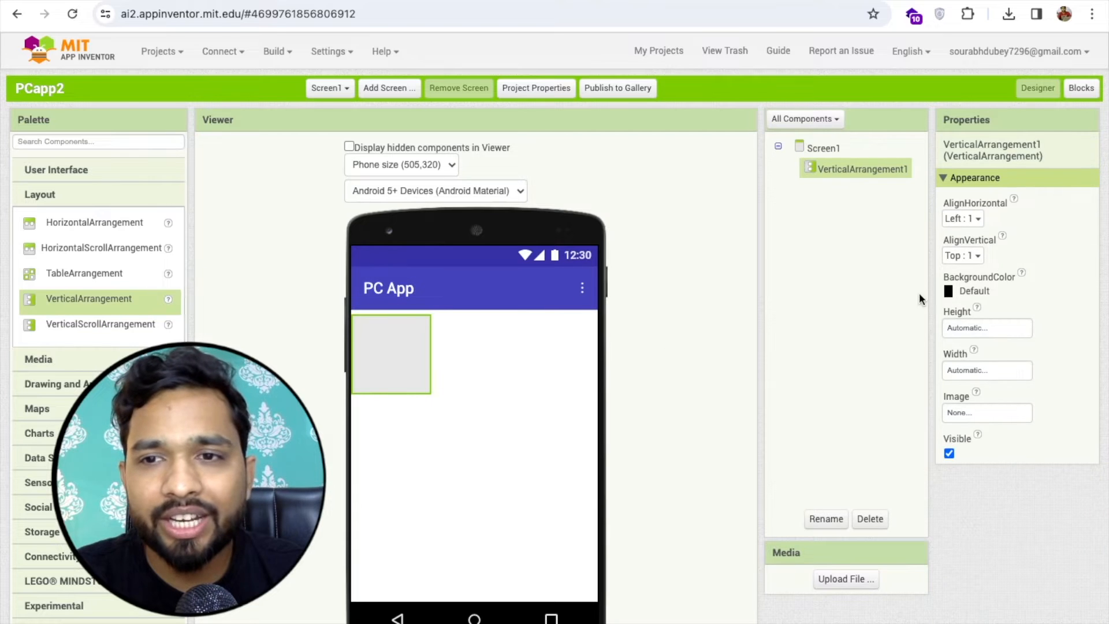
Set VerticalArrangement1's Height and Width to Fill parent
{"action": "left_click", "coordinate": [985, 327]}
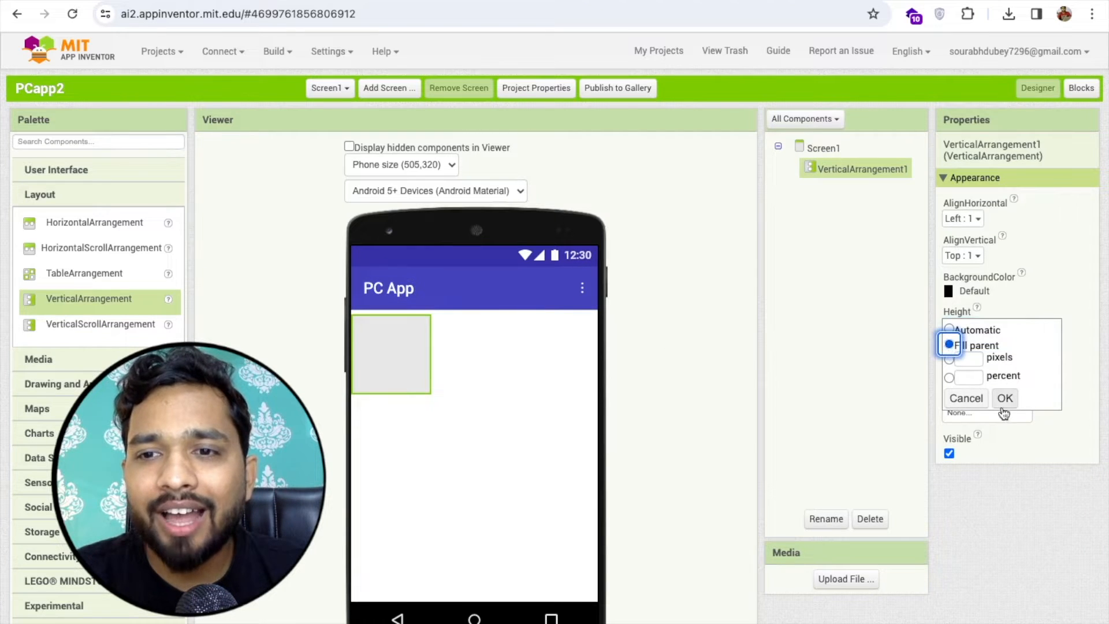
{"action": "left_click", "coordinate": [1004, 397]}
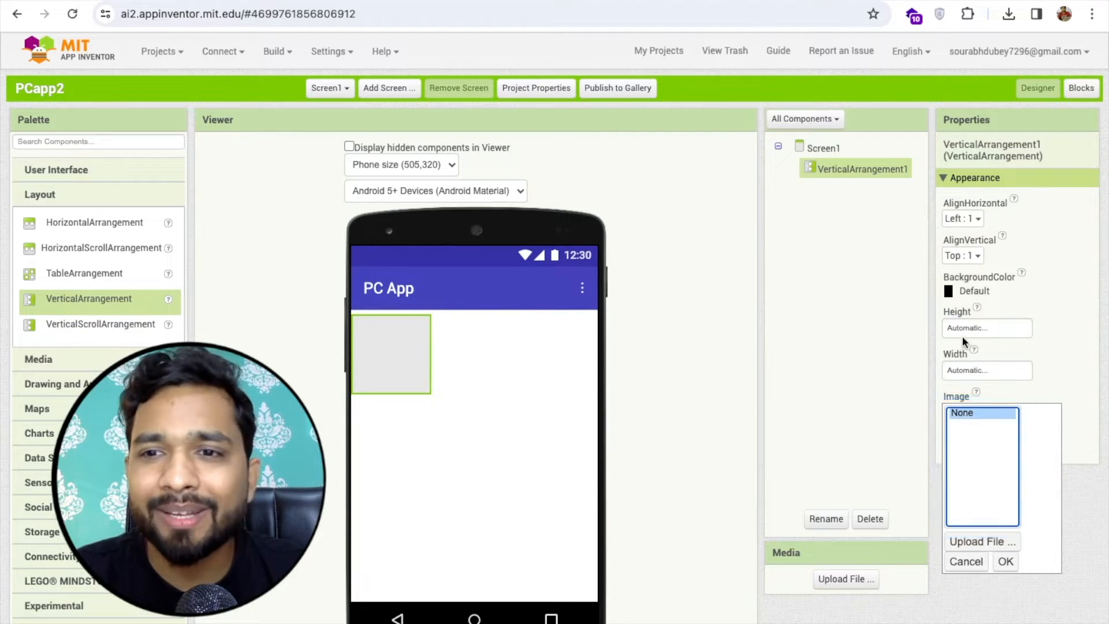
{"action": "left_click", "coordinate": [985, 369]}
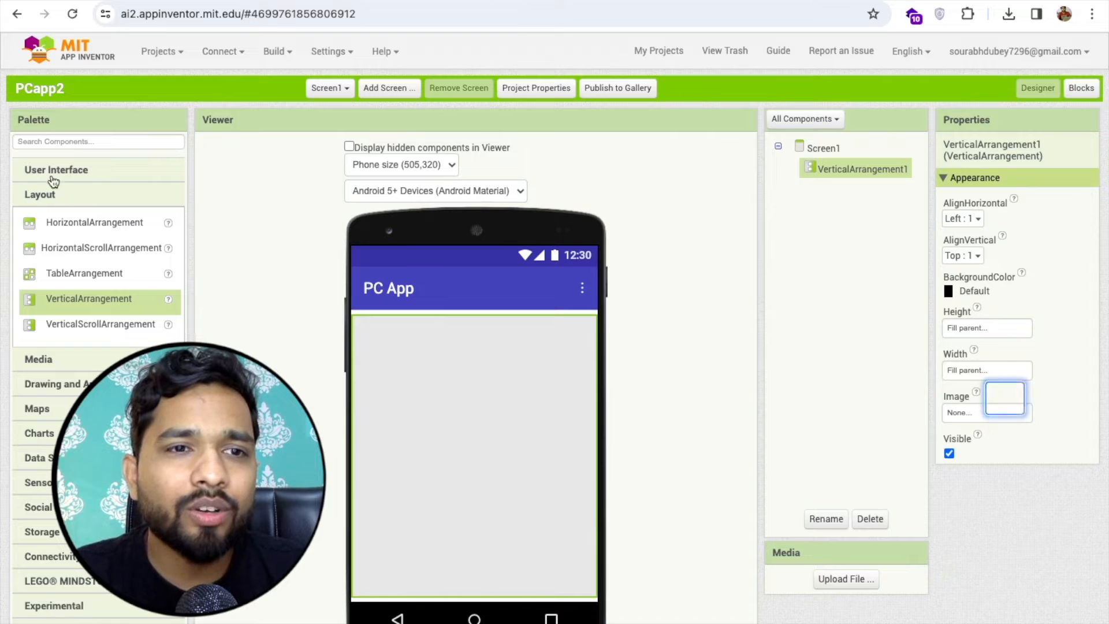
{"action": "left_click", "coordinate": [56, 170]}
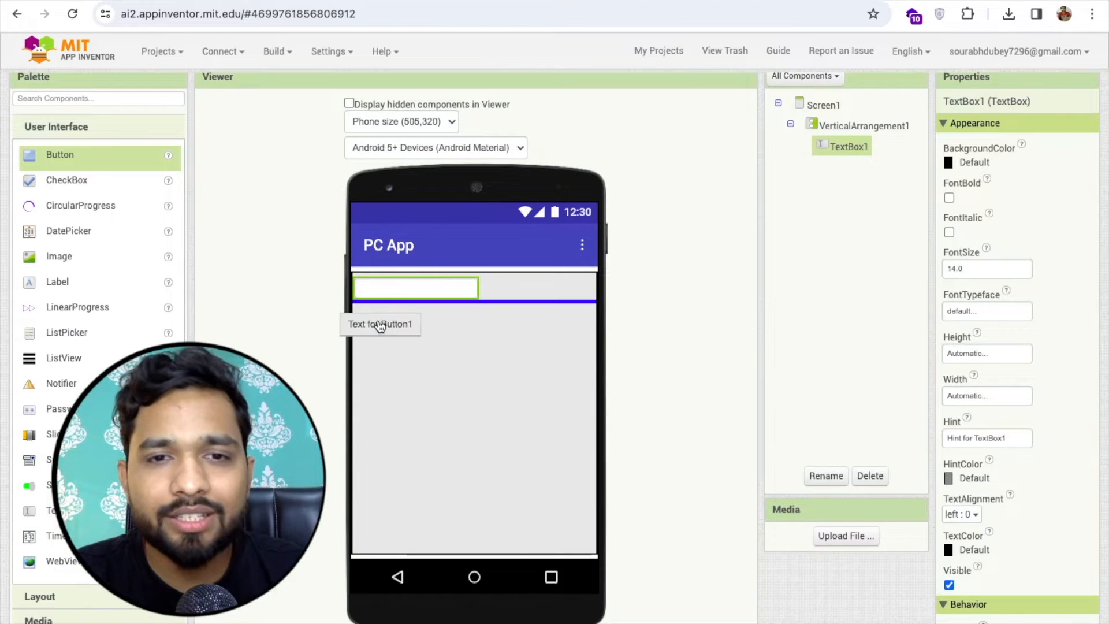
Add a Button below the TextBox and center the arrangement's contents
{"action": "left_click", "coordinate": [863, 125]}
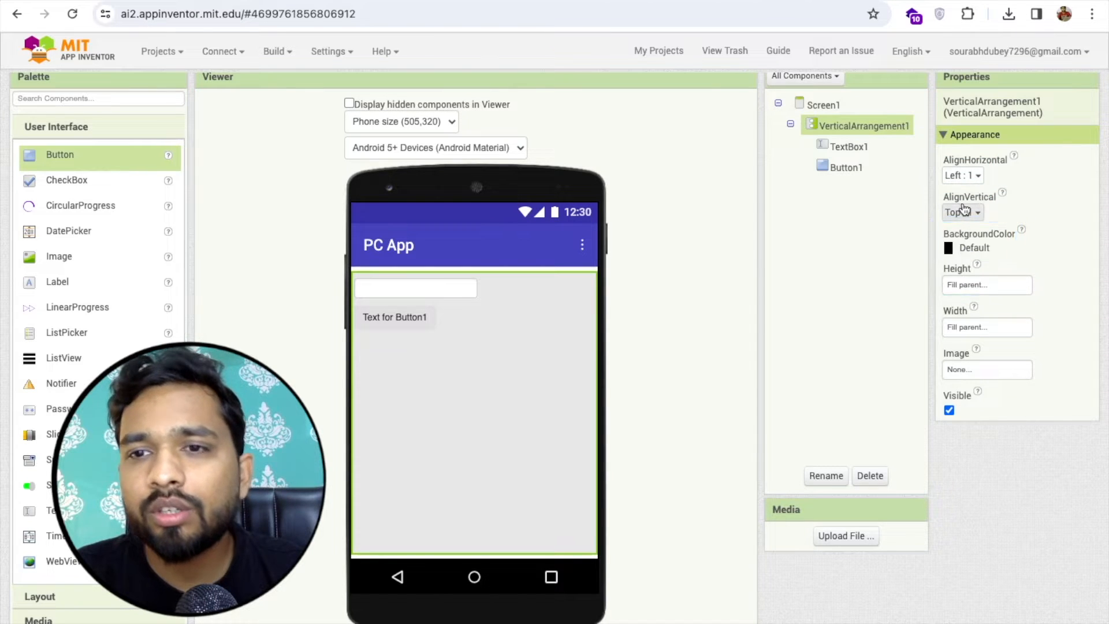
{"action": "left_click", "coordinate": [963, 211]}
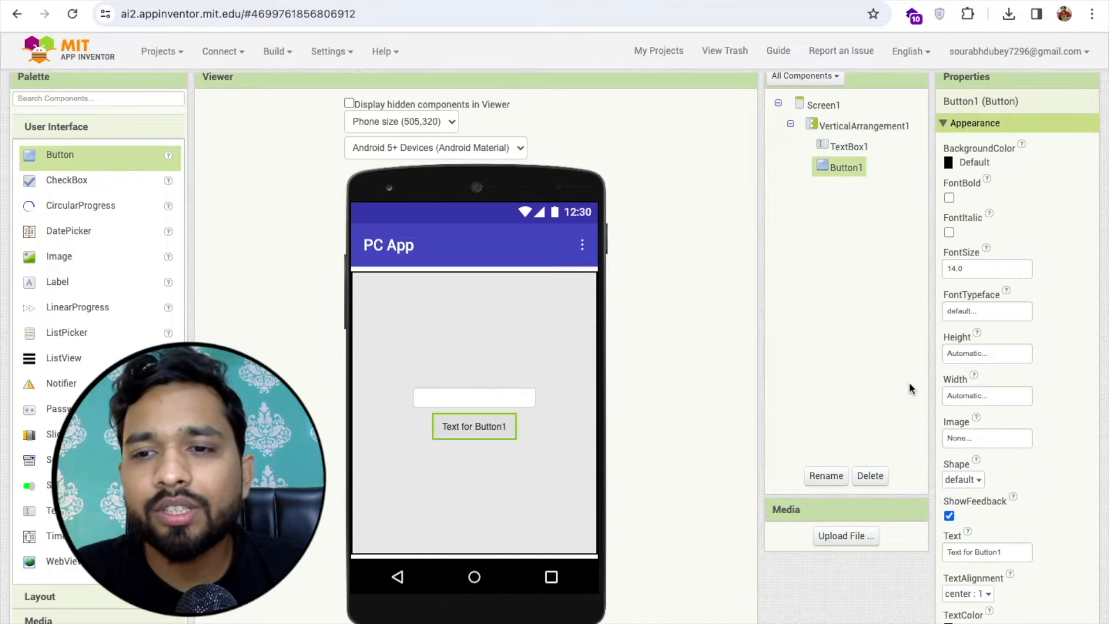
Label Button1 'Check' and set Button1 and TextBox1 widths to 70 percent
{"action": "left_click", "coordinate": [986, 552]}
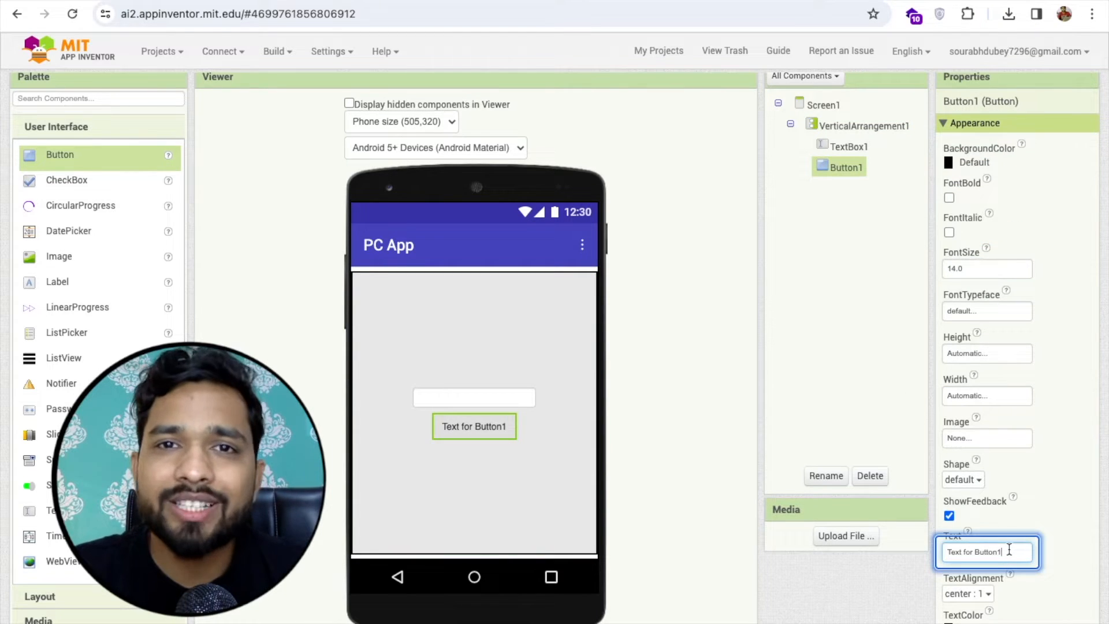
{"action": "type", "text": "Che"}
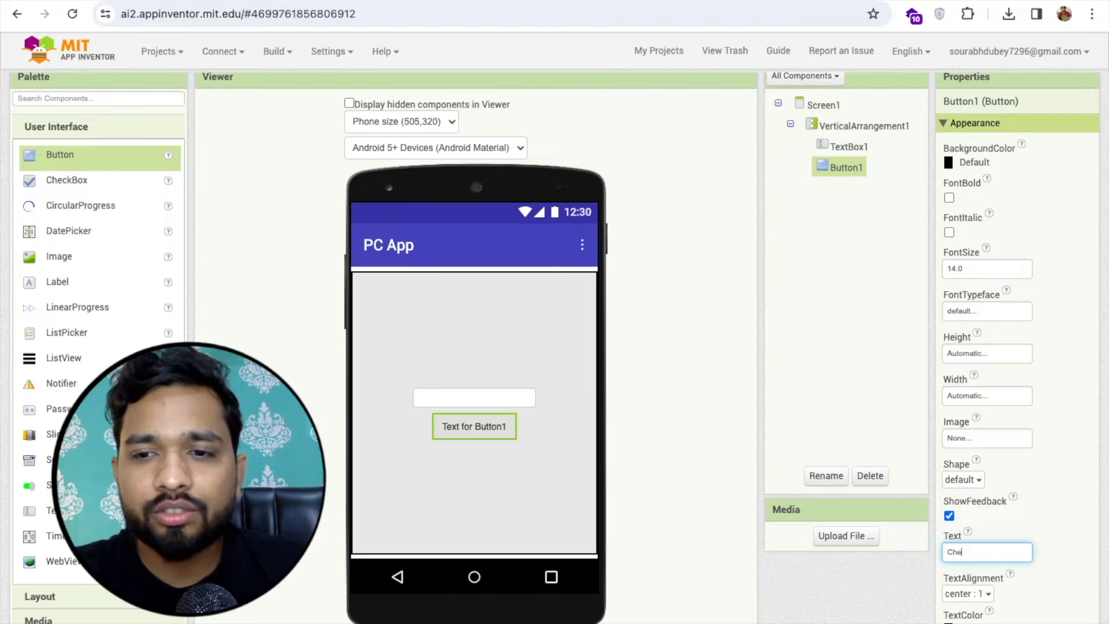
{"action": "type", "text": "Check"}
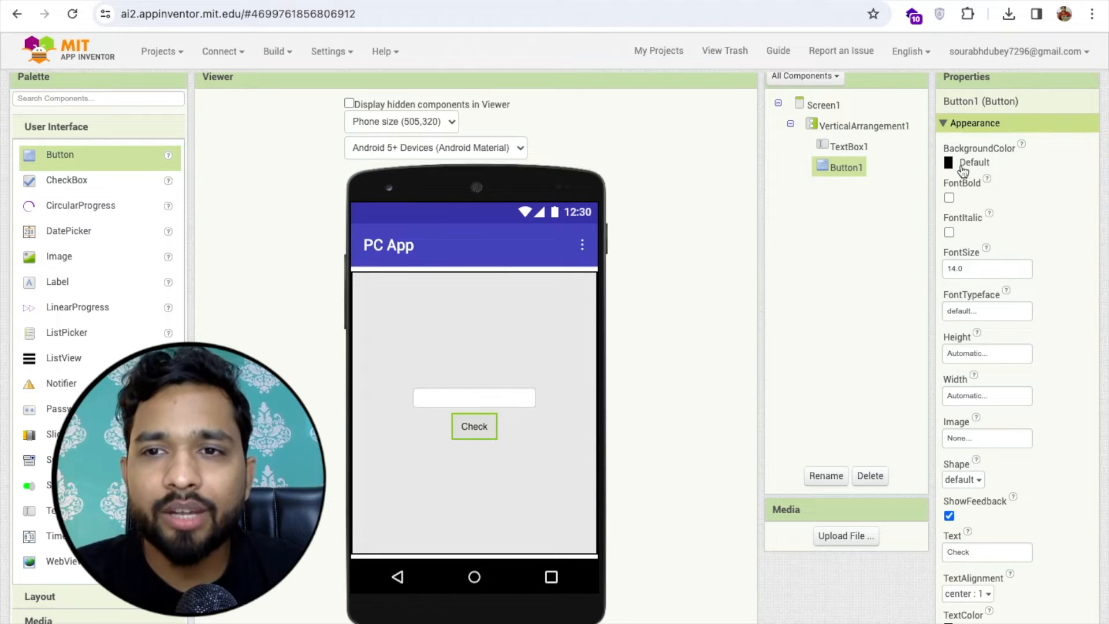
{"action": "left_click", "coordinate": [986, 394]}
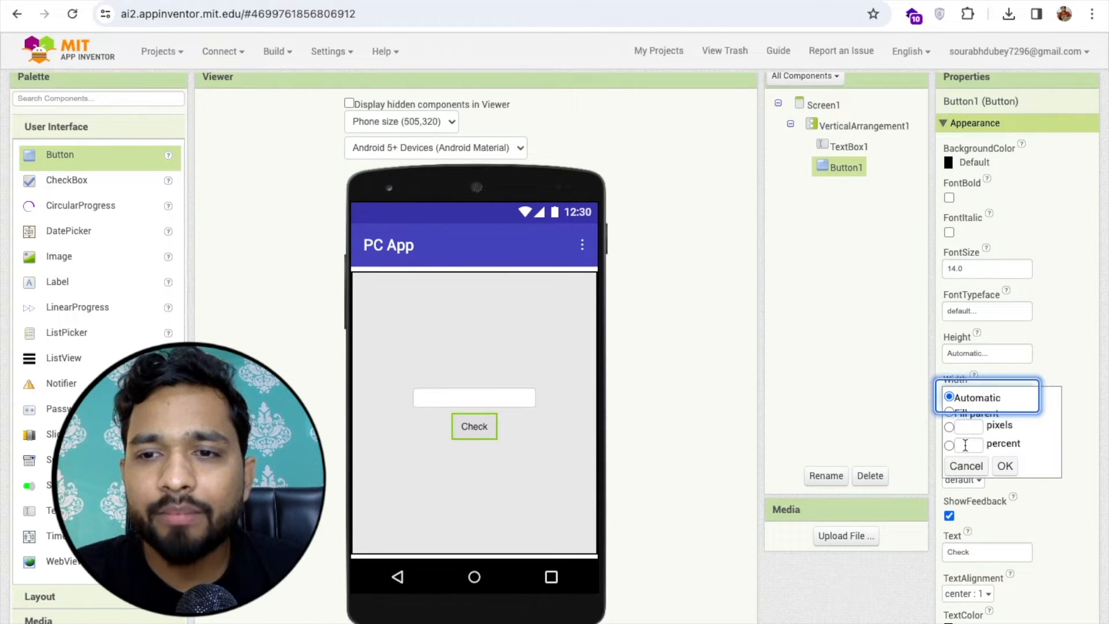
{"action": "left_click", "coordinate": [949, 444]}
{"action": "type", "text": "70"}
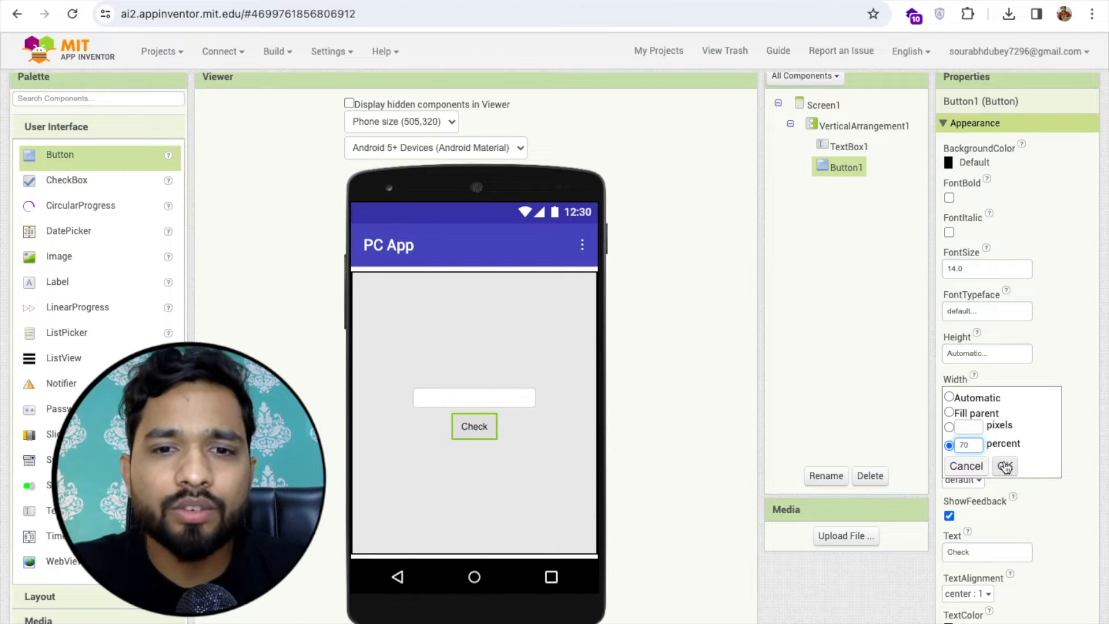
{"action": "left_click", "coordinate": [848, 146]}
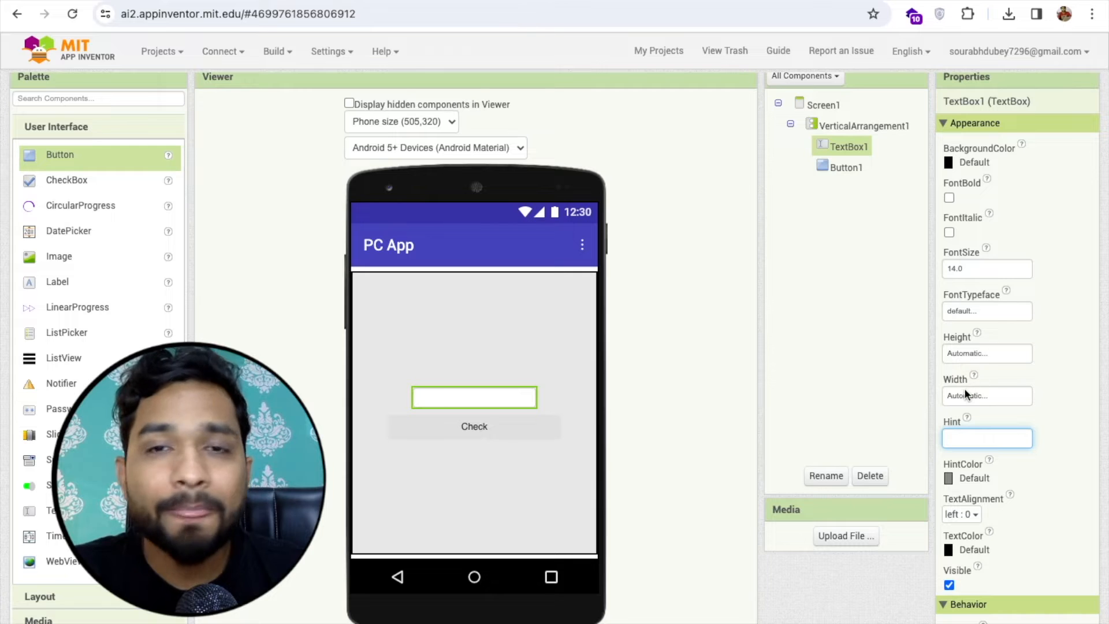
{"action": "left_click", "coordinate": [985, 395]}
{"action": "type", "text": "70"}
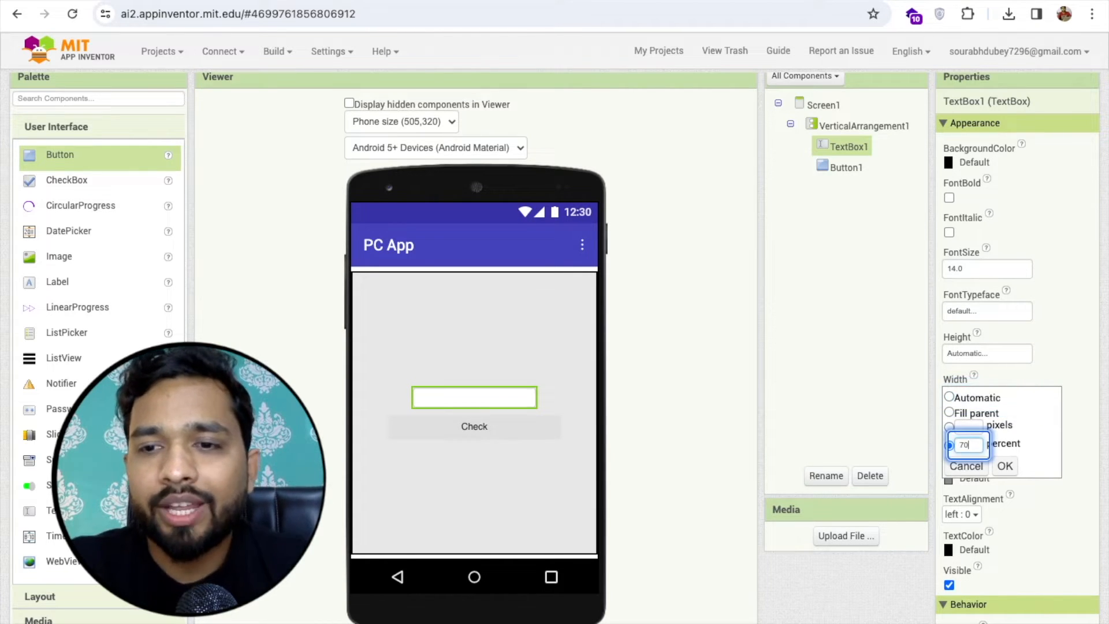
{"action": "left_click", "coordinate": [1004, 466]}
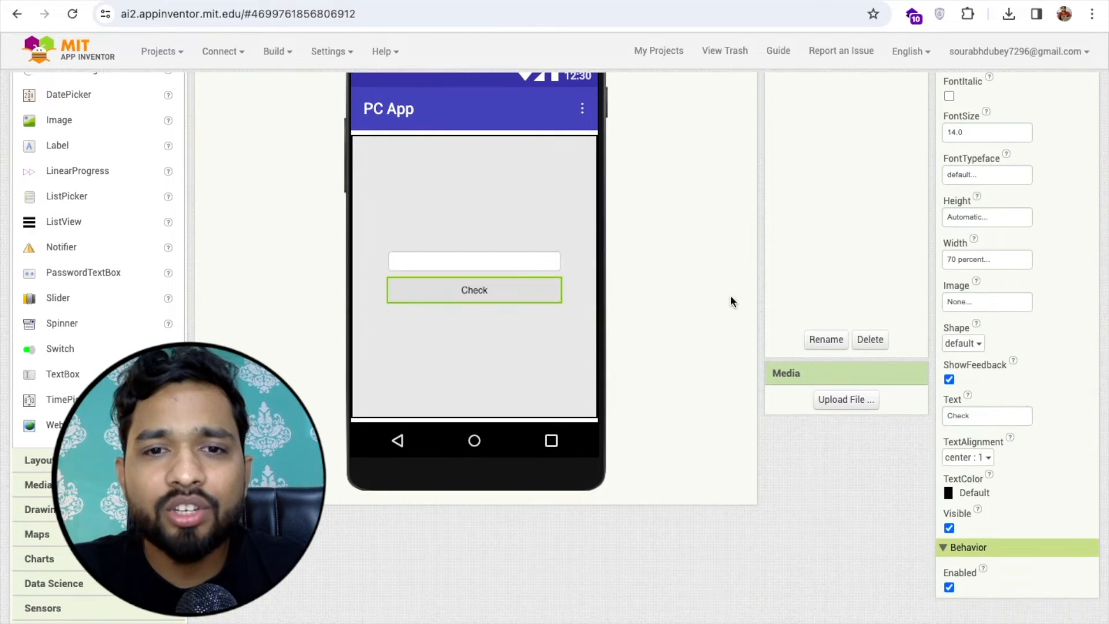
Give the Check button a pink background and bold label text
{"action": "scroll", "scroll_direction": "up", "scroll_amount": 3}
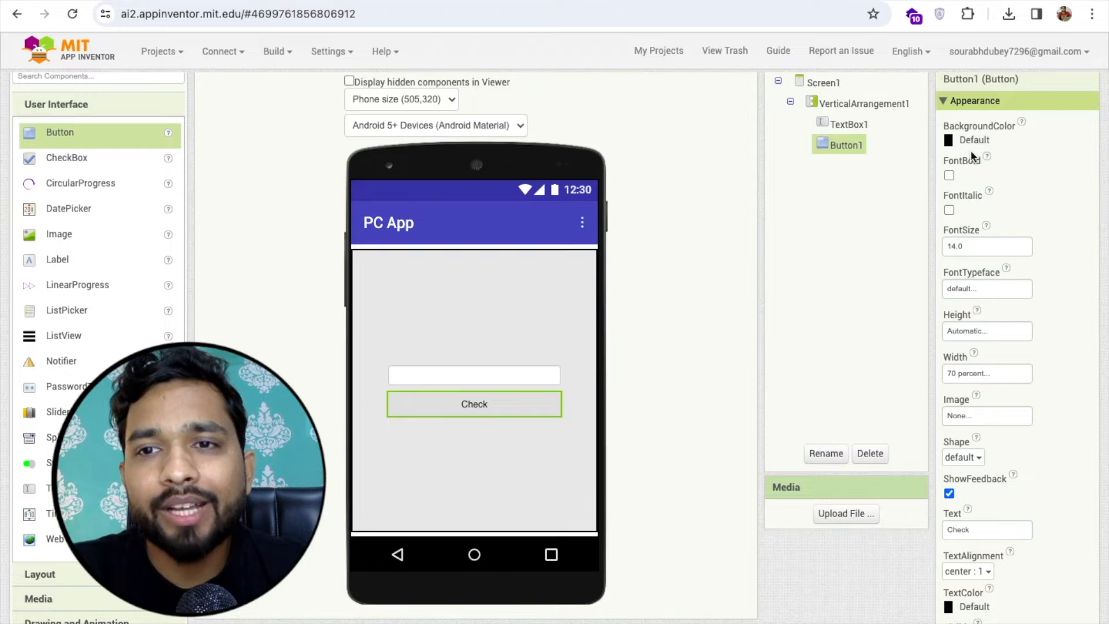
{"action": "left_click", "coordinate": [983, 140]}
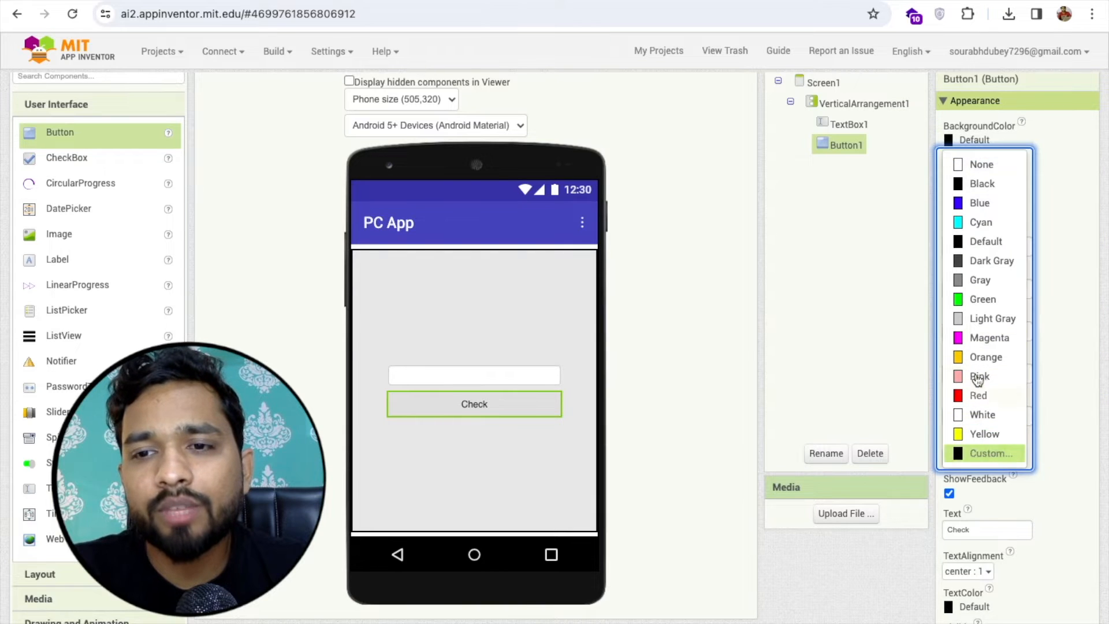
{"action": "left_click", "coordinate": [980, 375]}
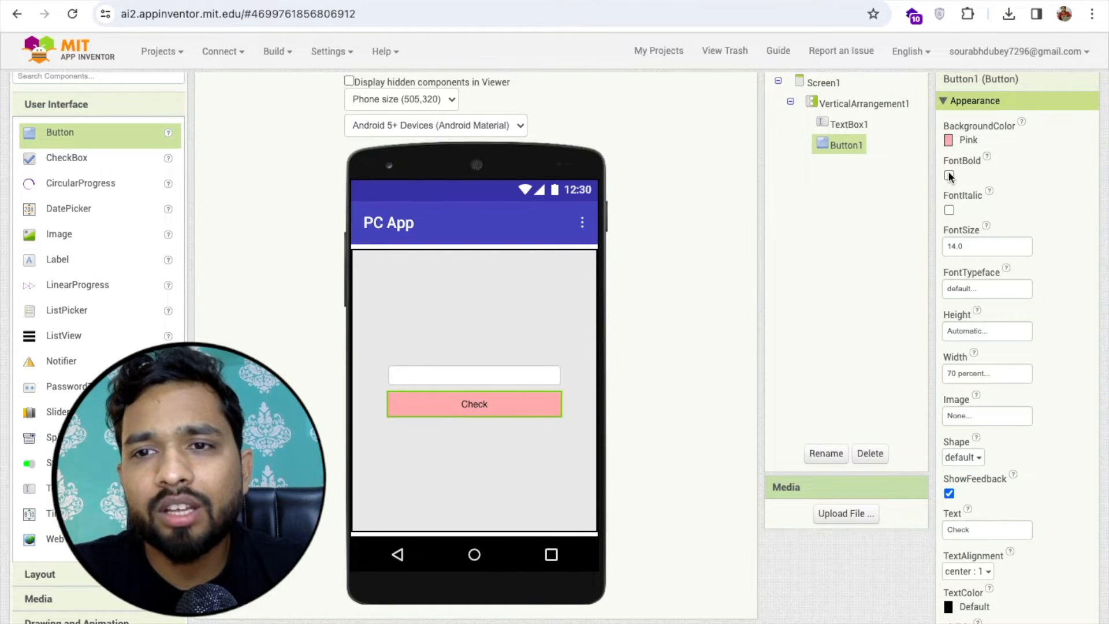
{"action": "left_click", "coordinate": [863, 103]}
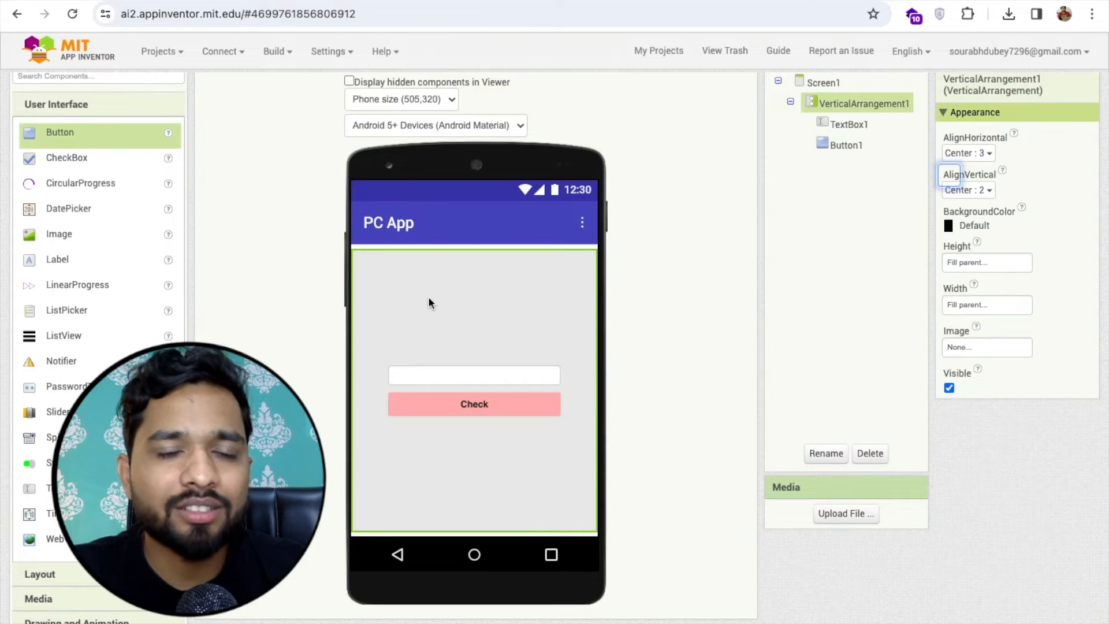
Add TextToSpeech1 and SpeechRecognizer1 components and switch to the Blocks editor
{"action": "scroll", "scroll_direction": "down", "scroll_amount": 3}
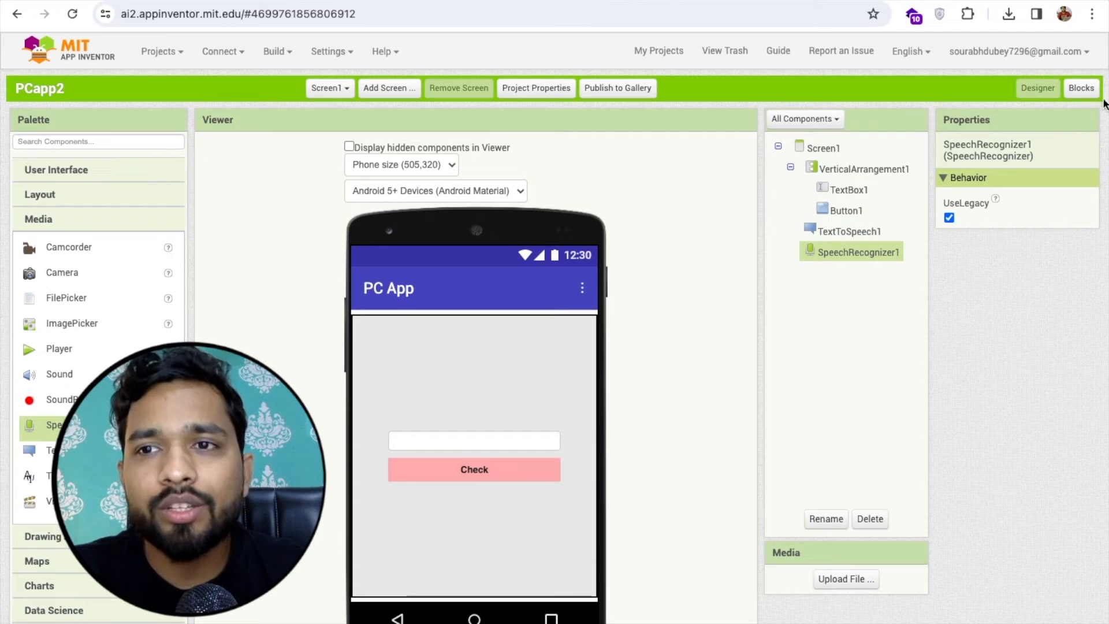
{"action": "left_click", "coordinate": [1080, 88]}
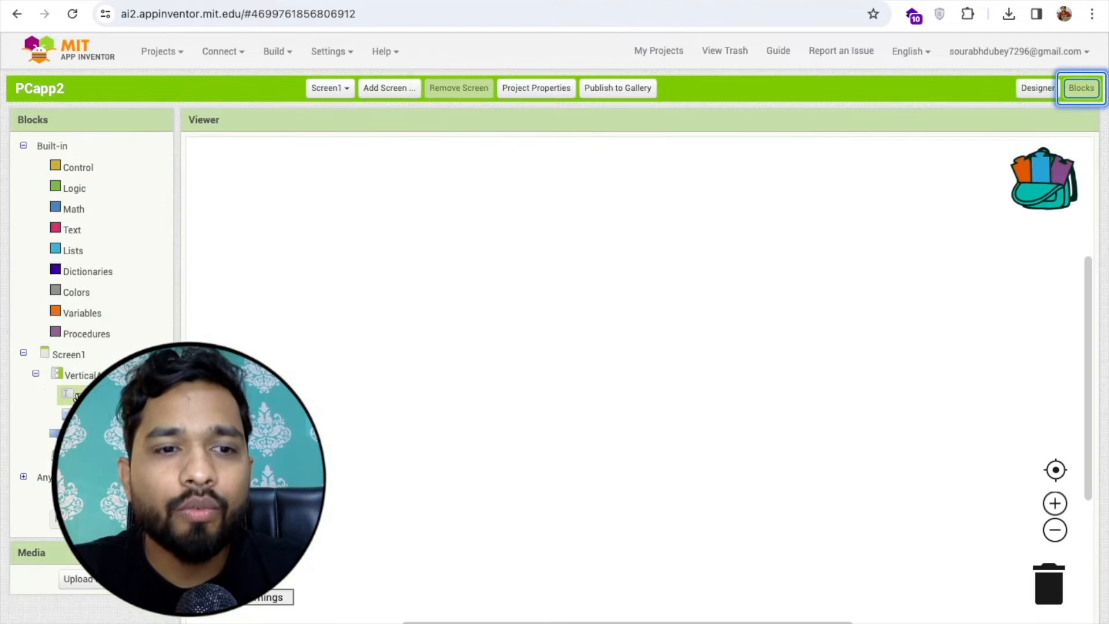
Place a 'when Button1.Click' event block, then go back to the Designer
{"action": "left_click", "coordinate": [66, 393]}
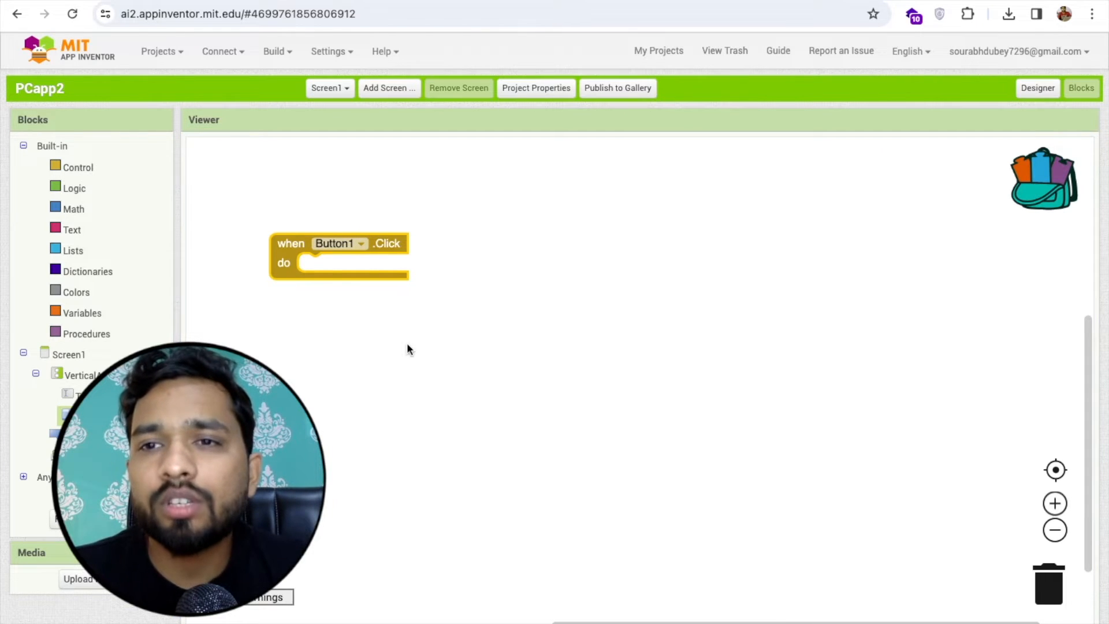
{"action": "left_click", "coordinate": [1036, 88]}
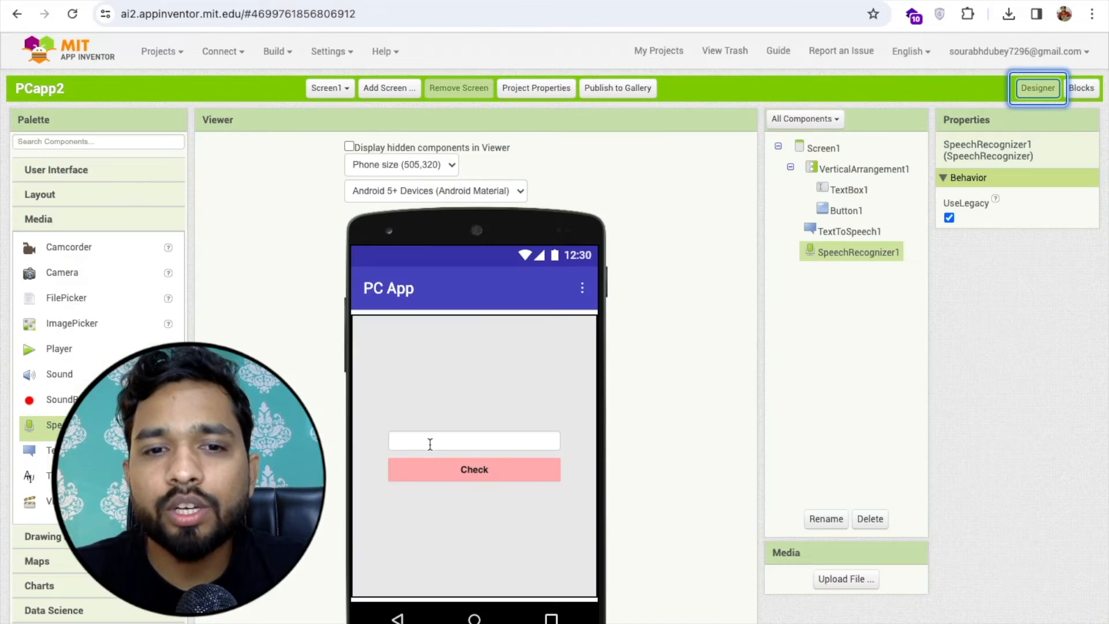
Set TextBox1's Hint property to 'Enter Any Word'
{"action": "left_click", "coordinate": [846, 189]}
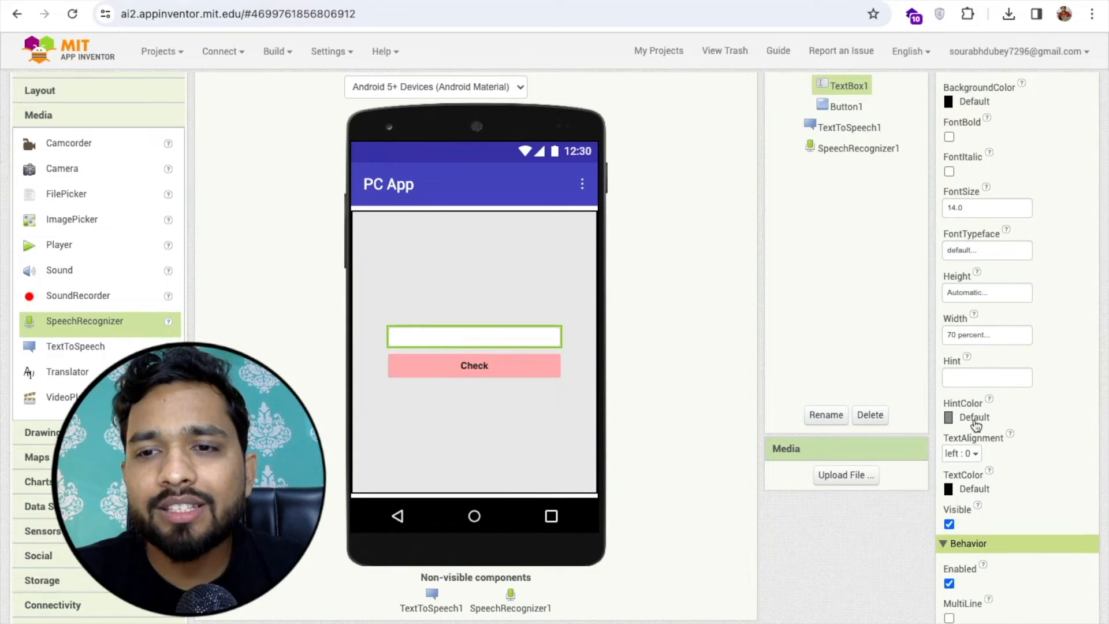
{"action": "left_click", "coordinate": [986, 377]}
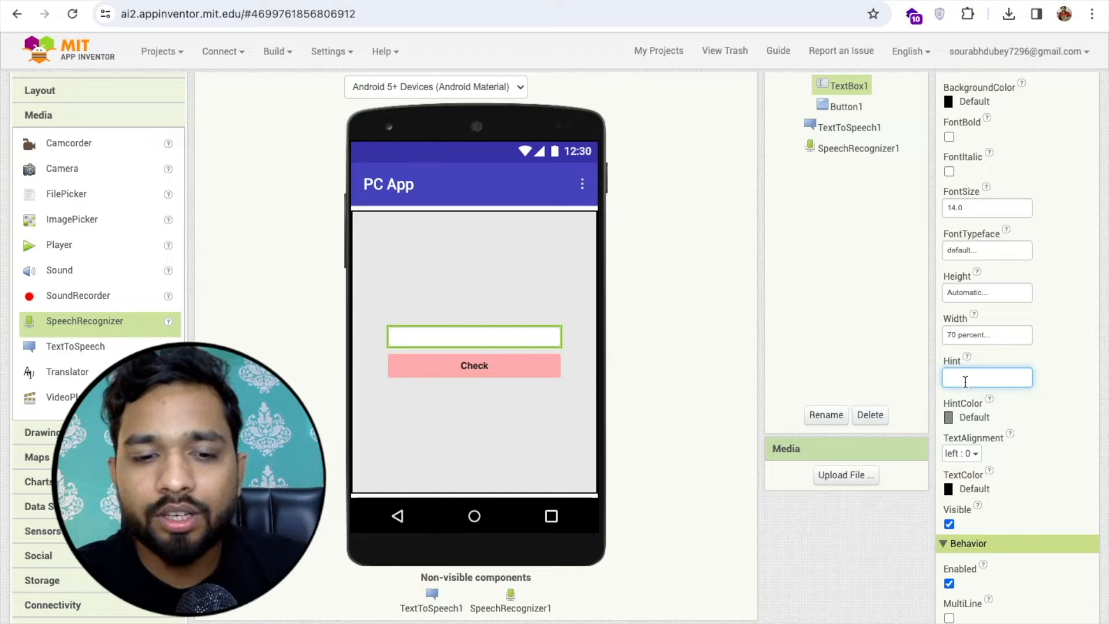
{"action": "type", "text": "Enter Any Word"}
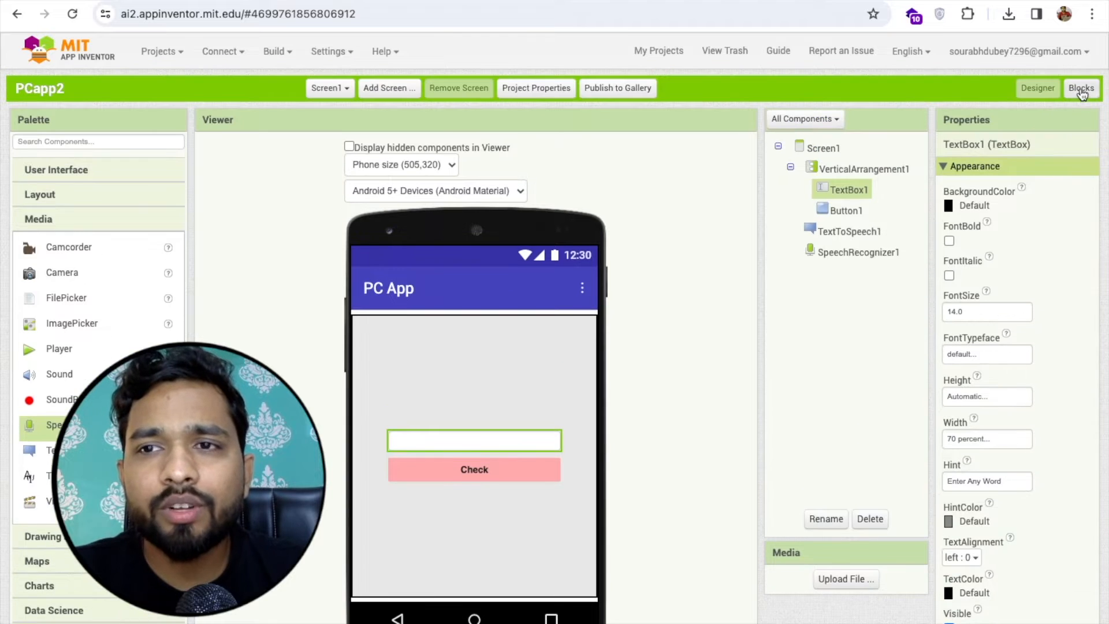
Make Button1.Click call SpeechRecognizer1.GetText and add a SpeechRecognizer1.AfterGettingText event
{"action": "left_click", "coordinate": [1080, 88]}
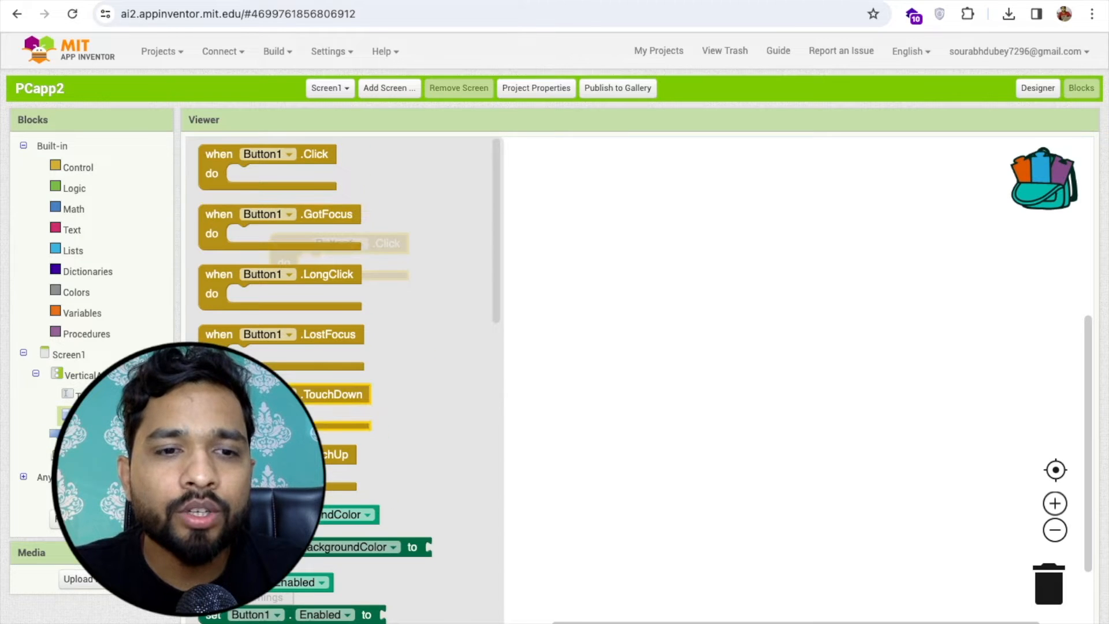
{"action": "scroll", "scroll_direction": "down", "scroll_amount": 3}
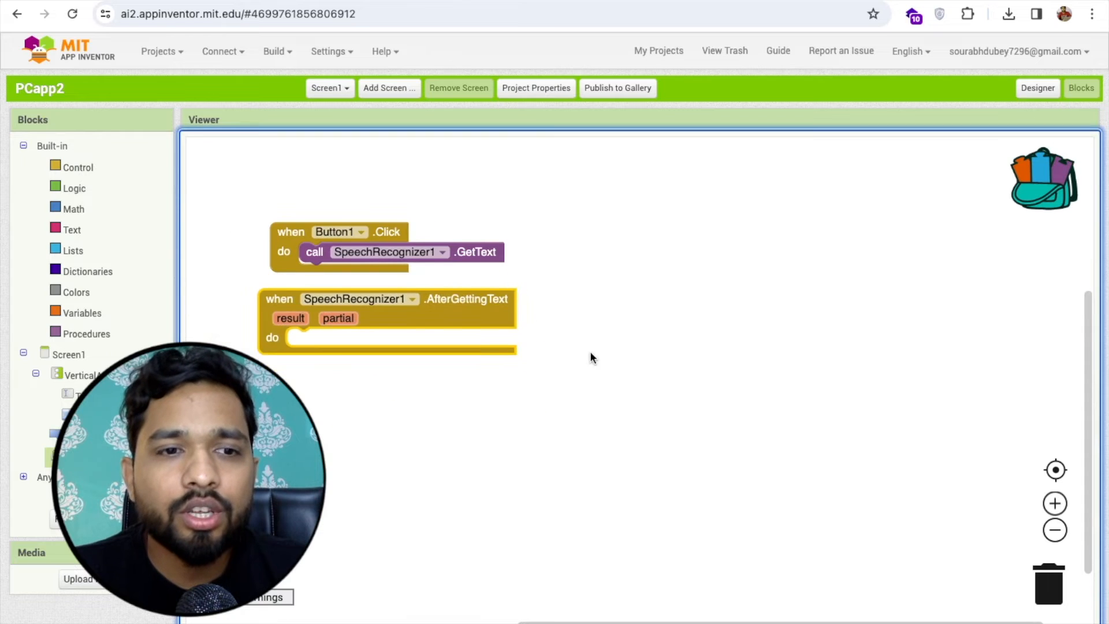
{"action": "left_click", "coordinate": [78, 167]}
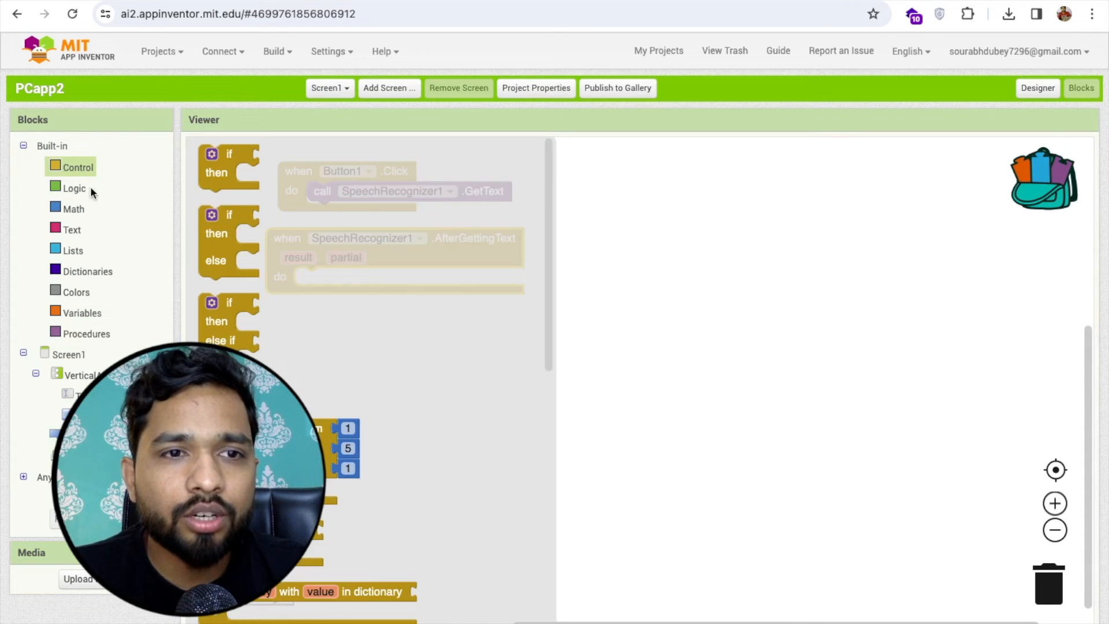
Add an if block comparing result to TextBox1.Text that speaks 'Good'
{"action": "left_click", "coordinate": [378, 372]}
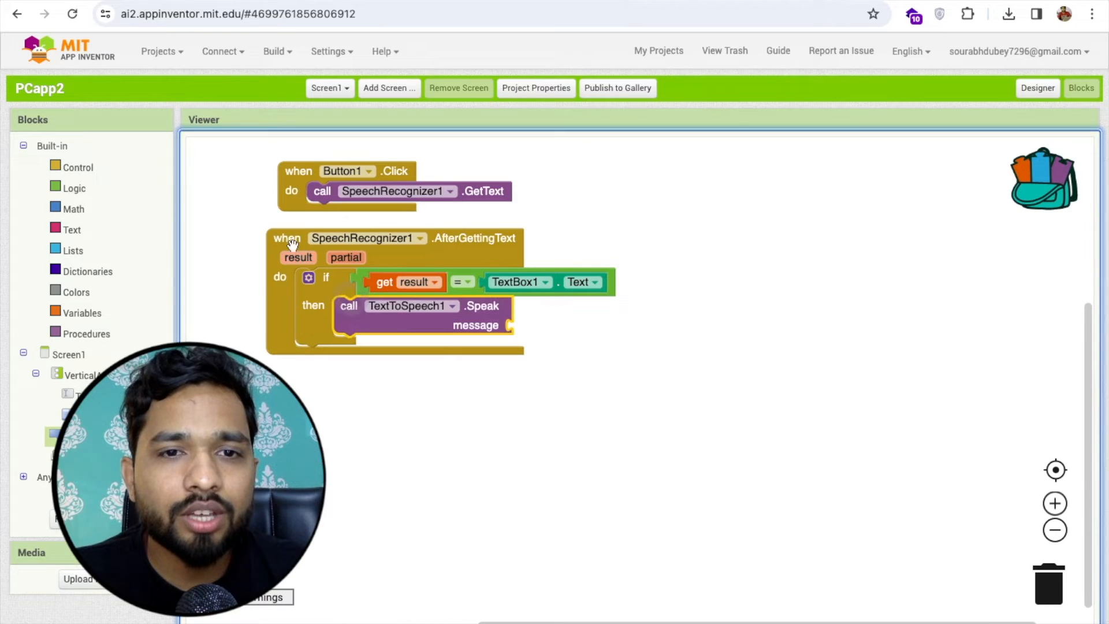
{"action": "left_click", "coordinate": [72, 230]}
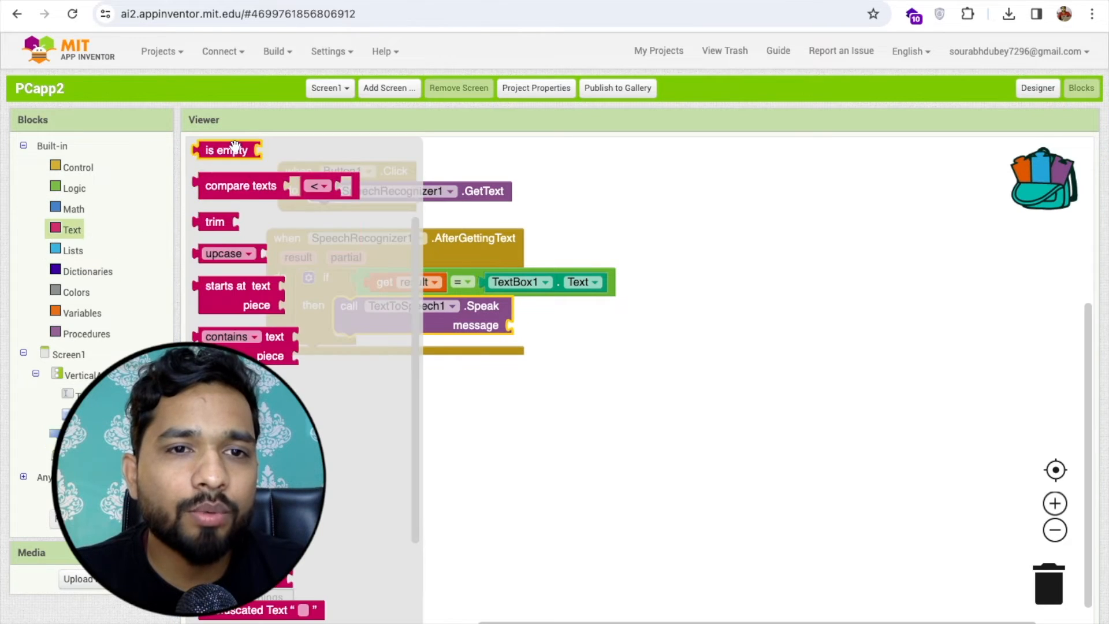
{"action": "left_click", "coordinate": [544, 318]}
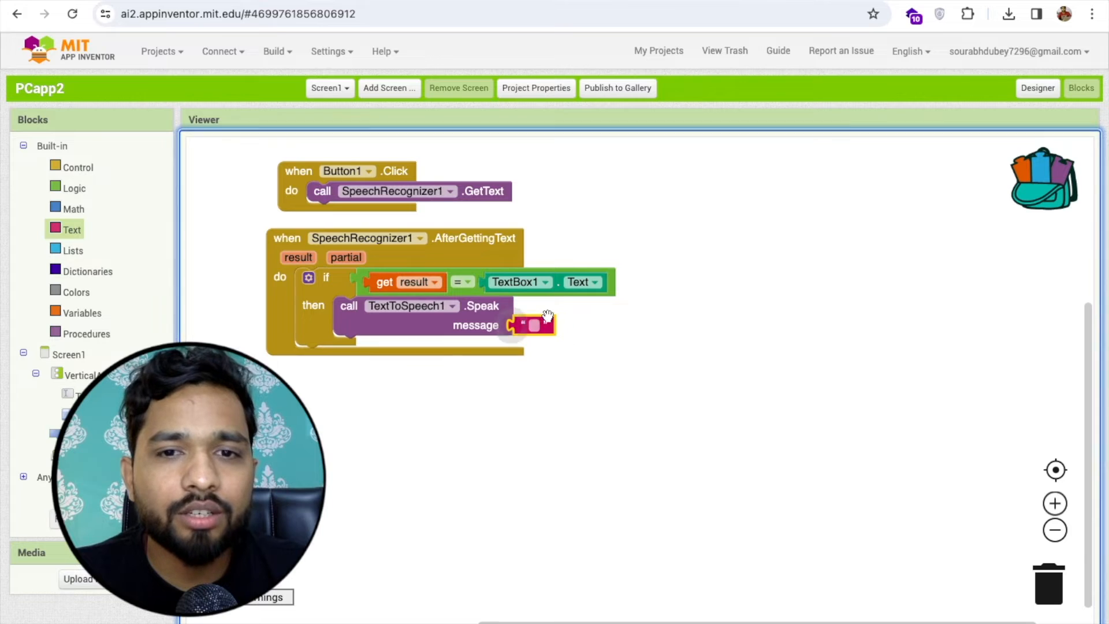
{"action": "type", "text": "Good"}
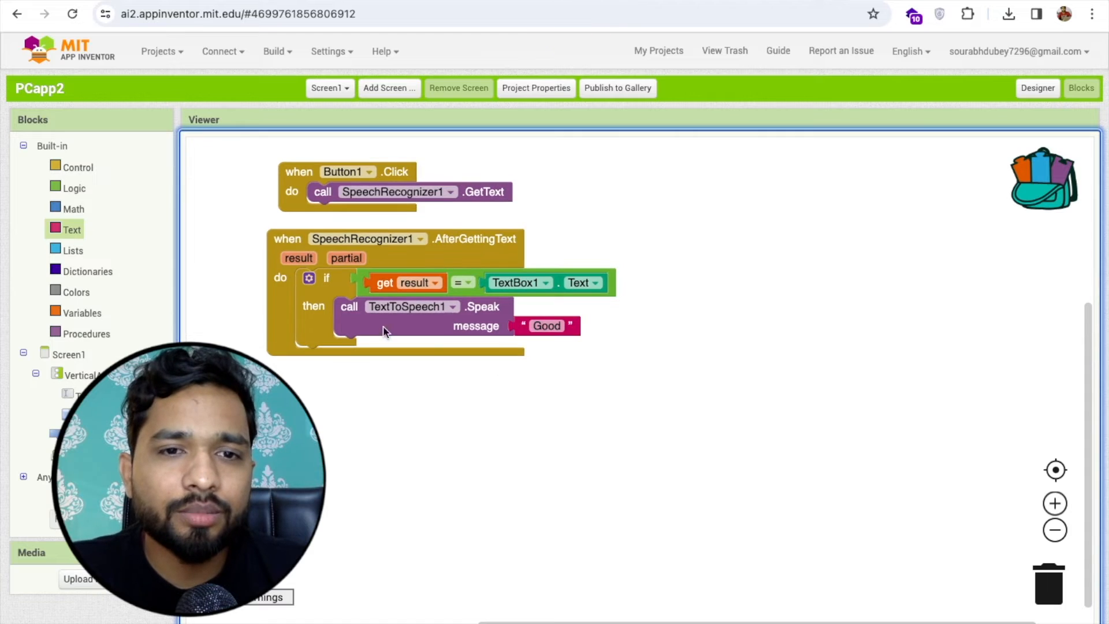
Add an else branch speaking 'Try again please', then return to the Designer
{"action": "left_click", "coordinate": [309, 278]}
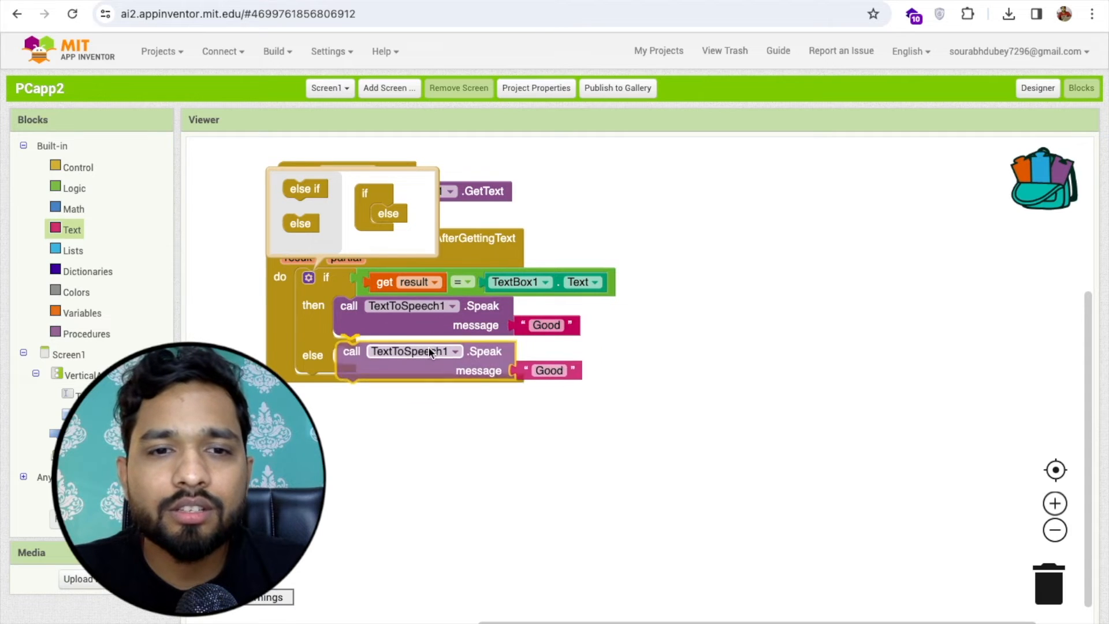
{"action": "double_click", "coordinate": [549, 369]}
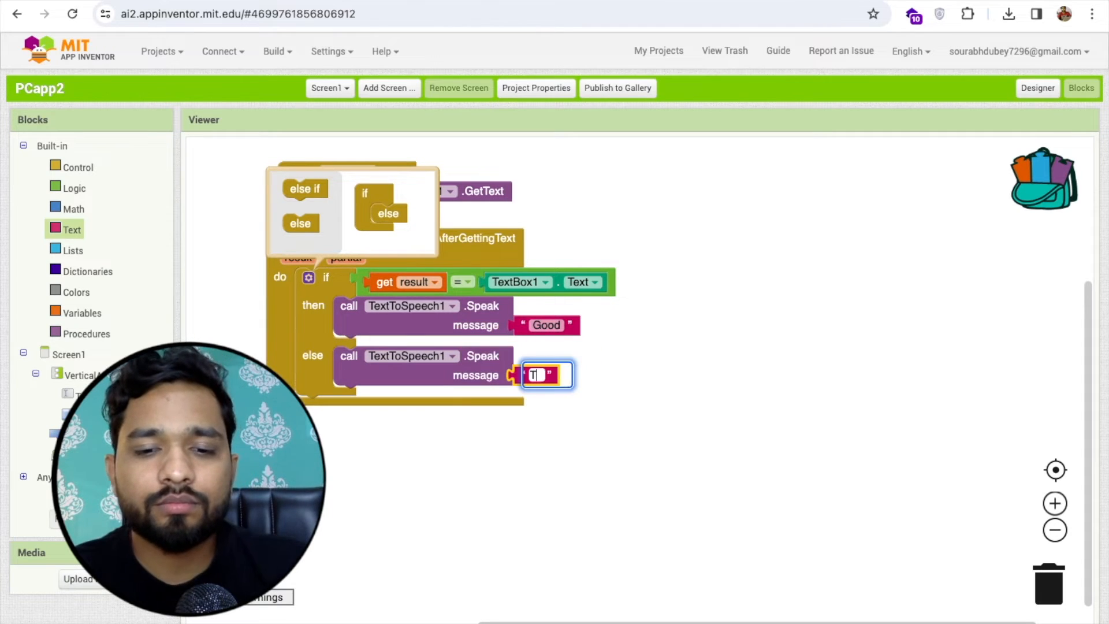
{"action": "type", "text": "Try again"}
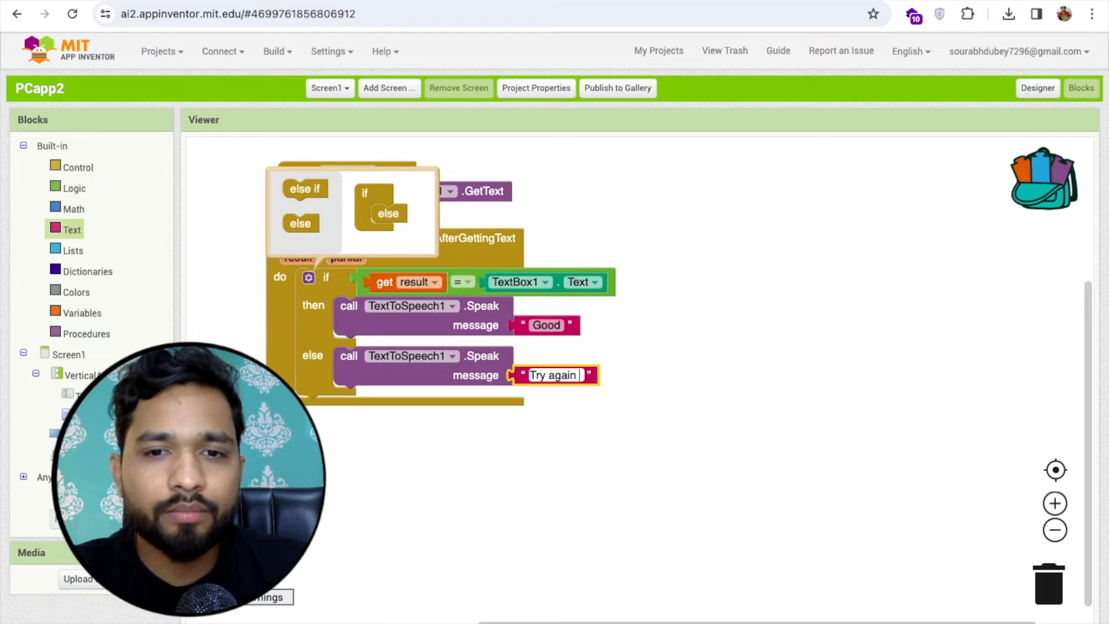
{"action": "type", "text": "pla"}
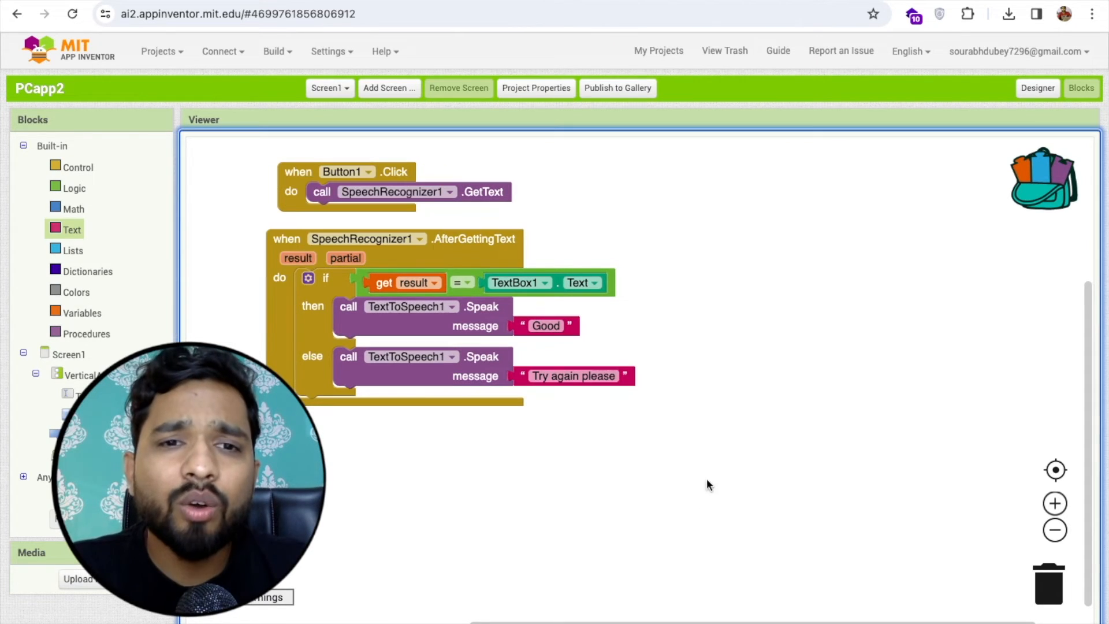
{"action": "left_click", "coordinate": [1037, 88]}
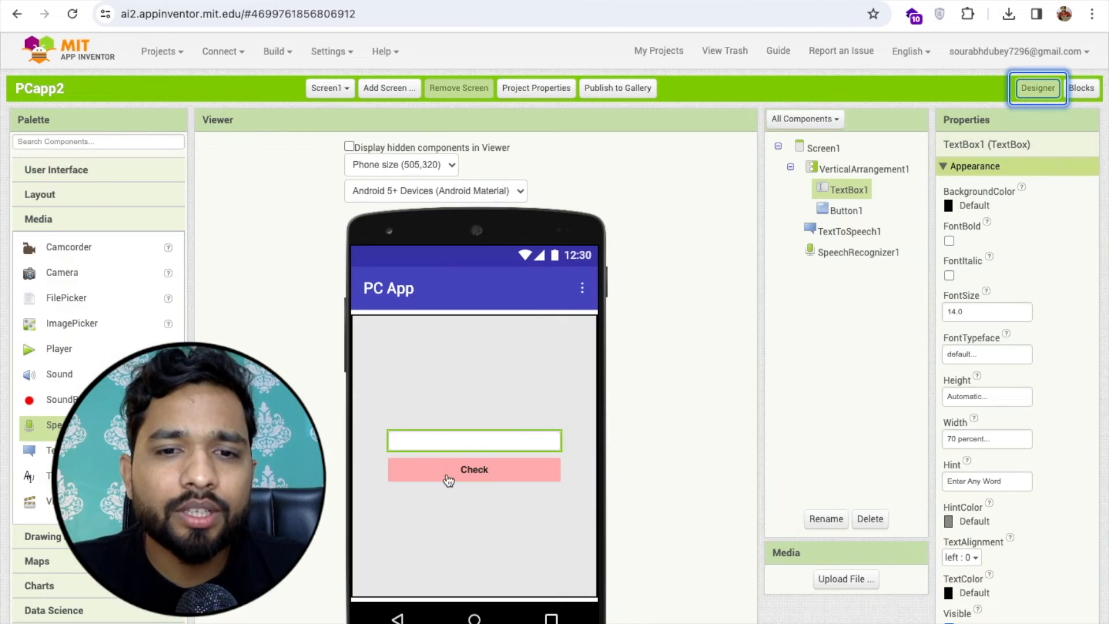
Add a second button labelled 'Get Random Word'
{"action": "left_click", "coordinate": [474, 469]}
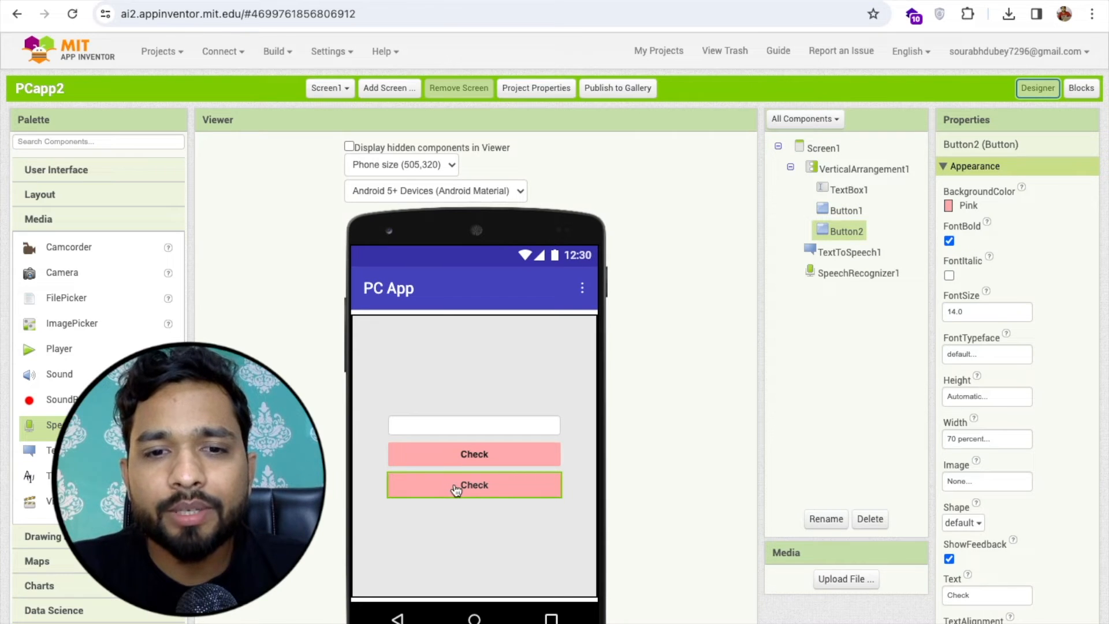
{"action": "left_click", "coordinate": [985, 595]}
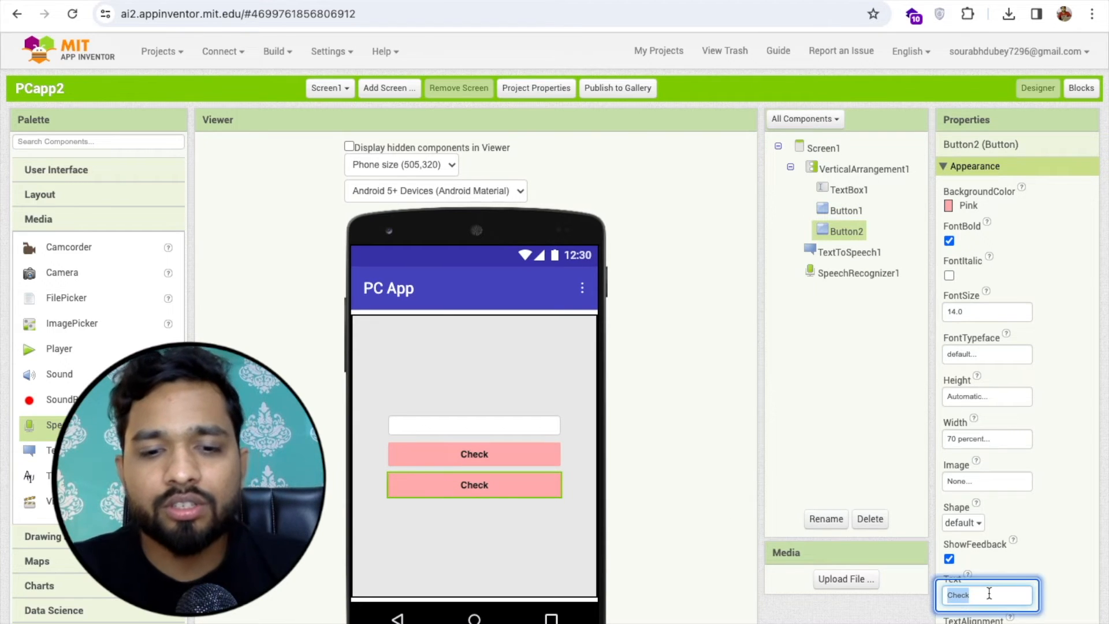
{"action": "type", "text": "Get"}
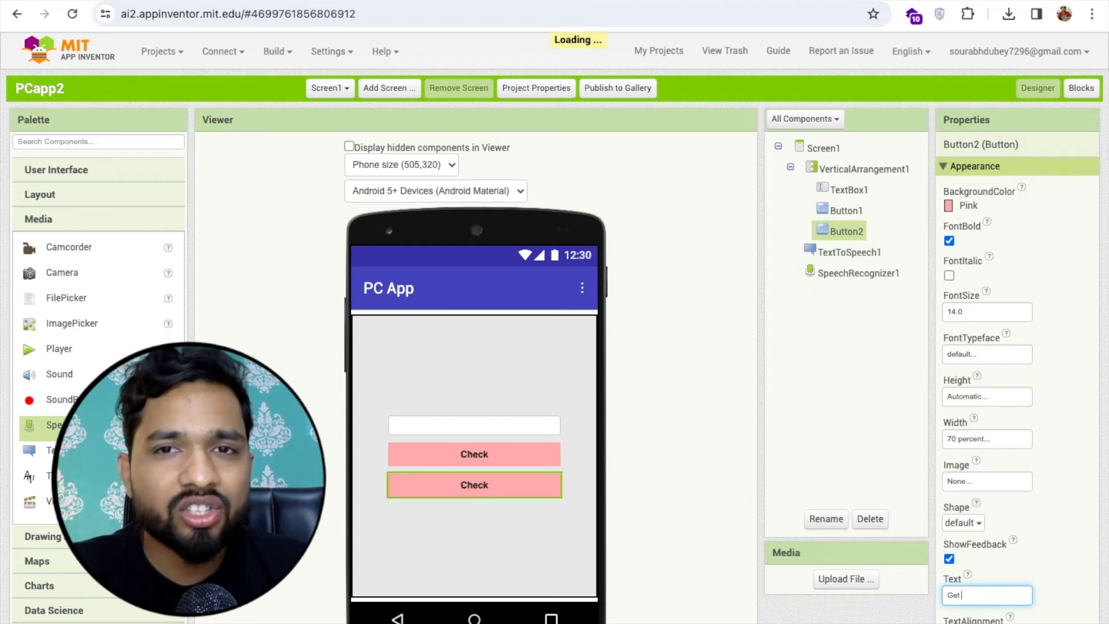
{"action": "type", "text": "Random Word"}
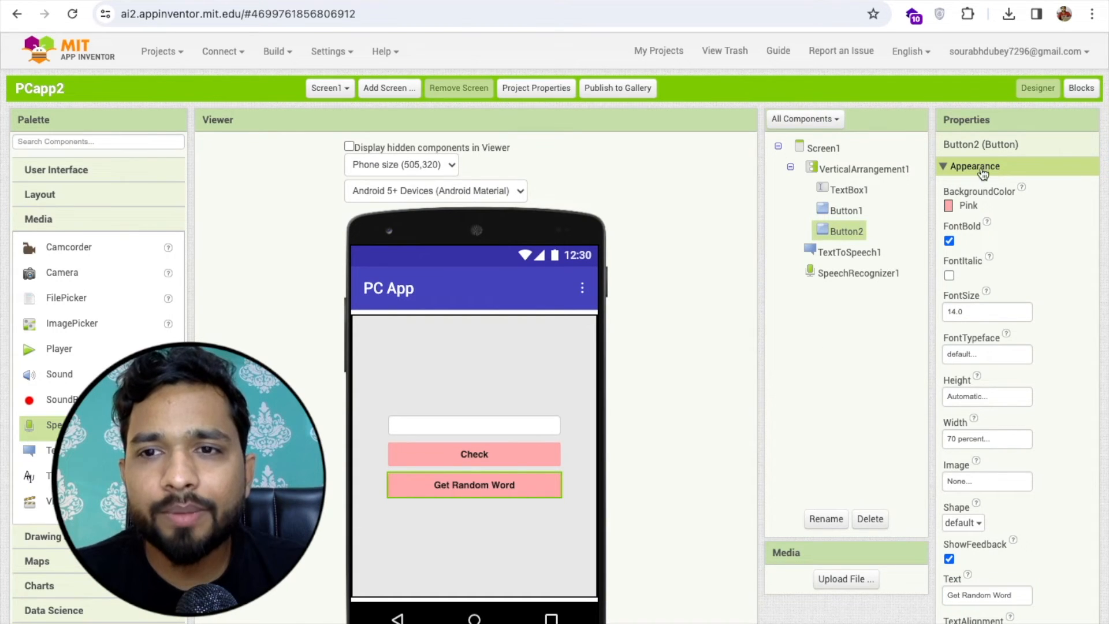
Set Button2's background colour to Orange and switch to Blocks
{"action": "left_click", "coordinate": [967, 205]}
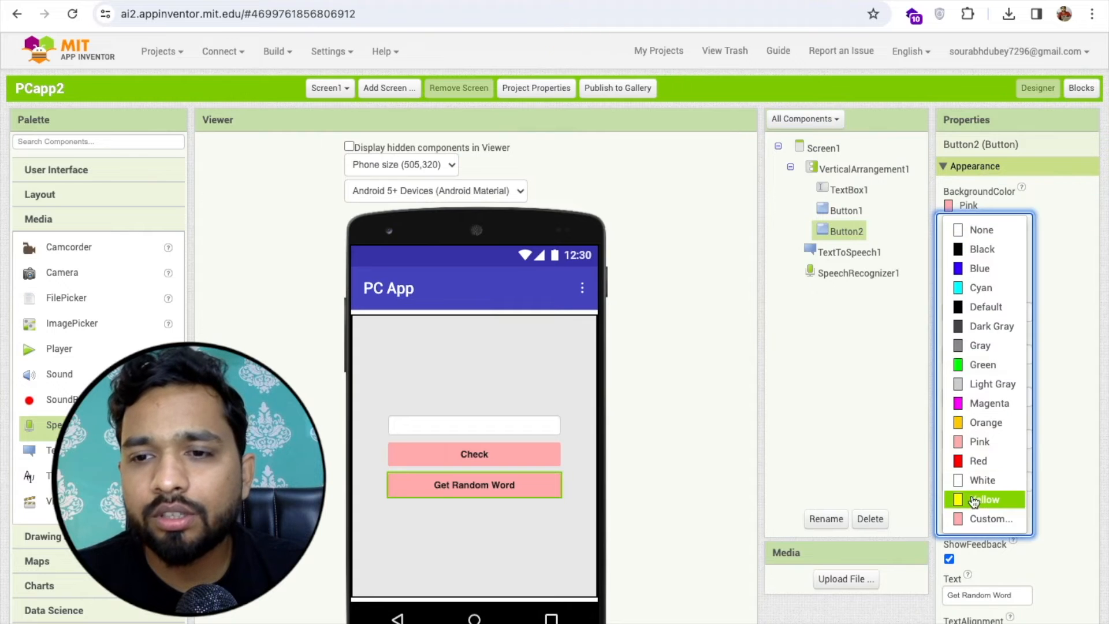
{"action": "left_click", "coordinate": [987, 423]}
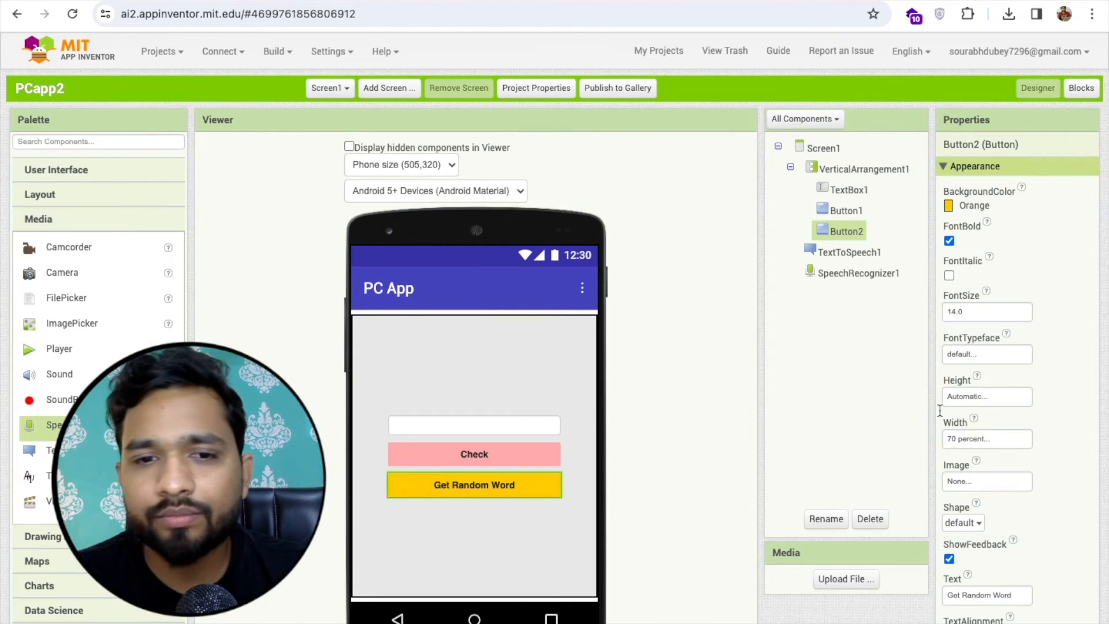
{"action": "mouse_move", "coordinate": [576, 494]}
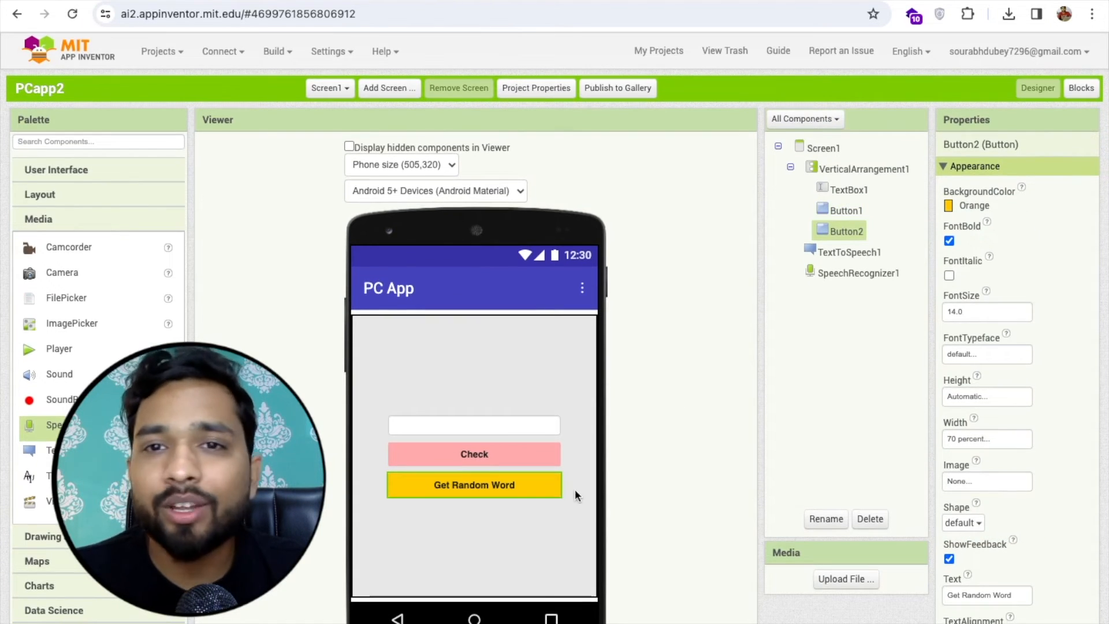
{"action": "left_click", "coordinate": [1080, 87]}
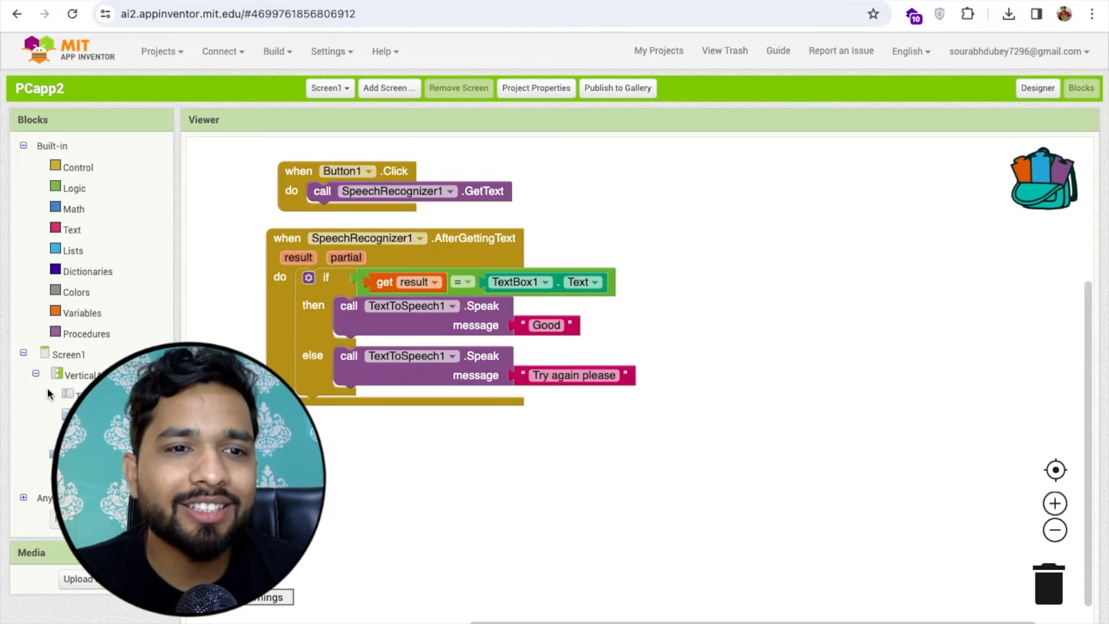
{"action": "mouse_move", "coordinate": [70, 227]}
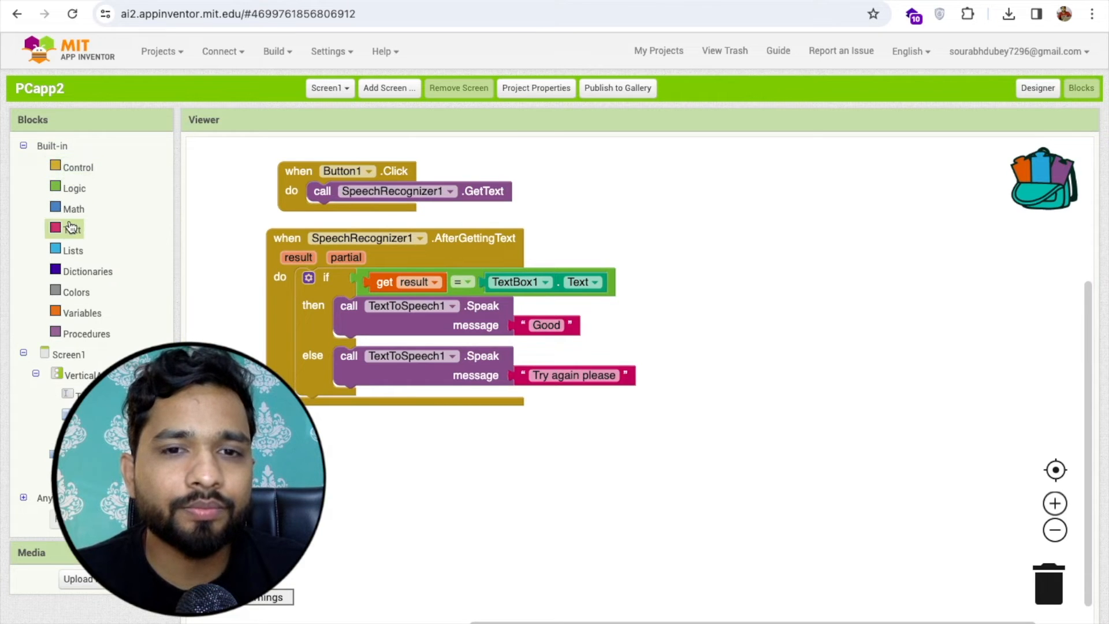
{"action": "mouse_move", "coordinate": [72, 250]}
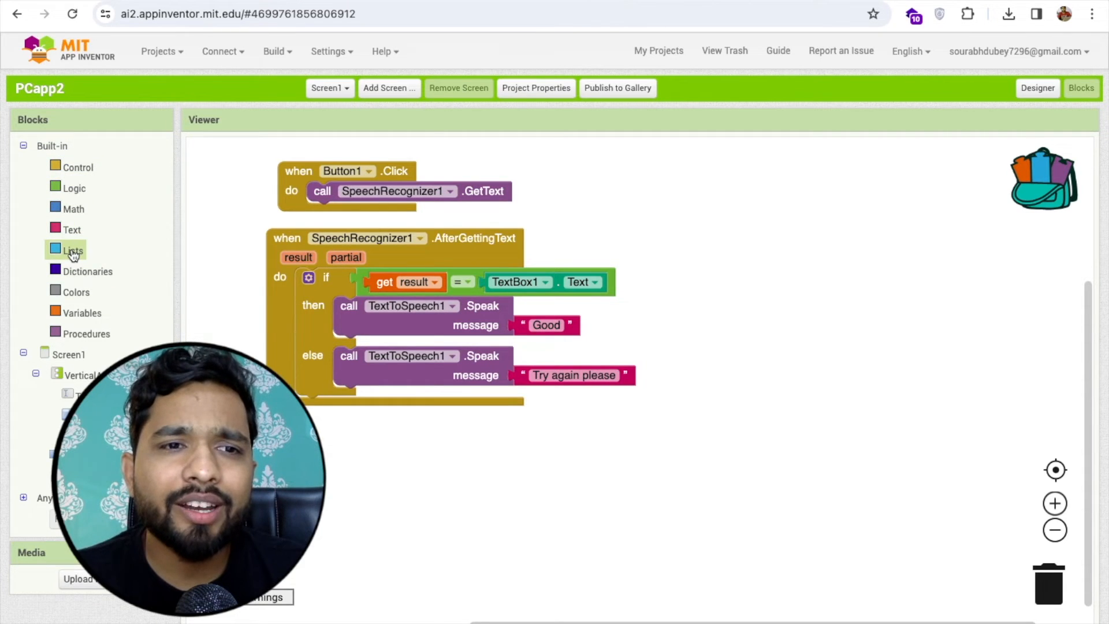
Declare a global variable named 'words'
{"action": "left_click", "coordinate": [73, 249]}
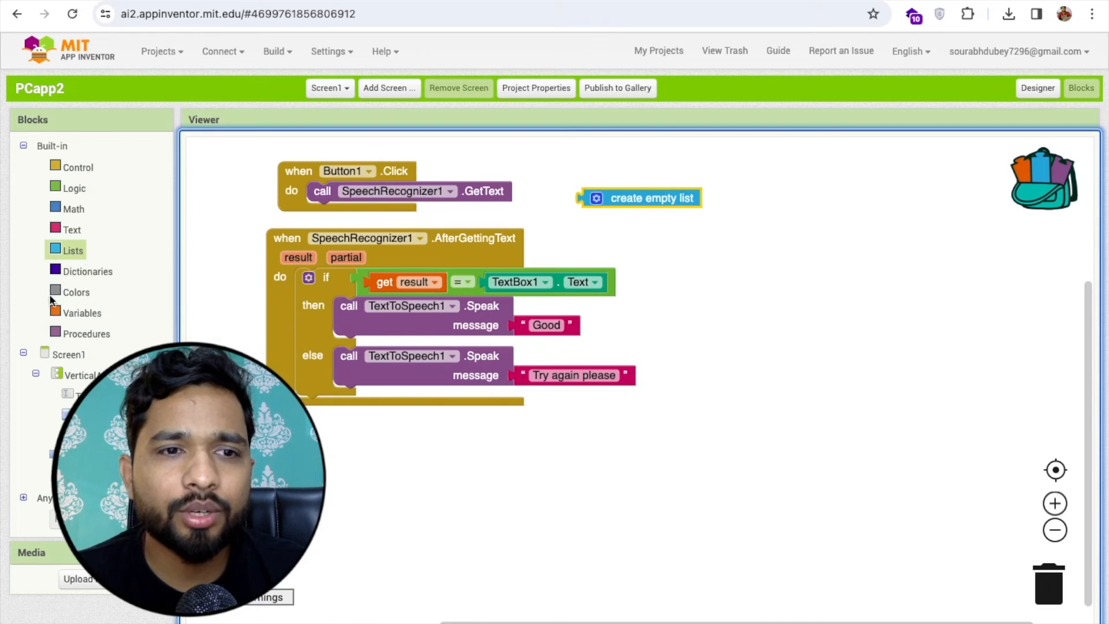
{"action": "left_click", "coordinate": [83, 313]}
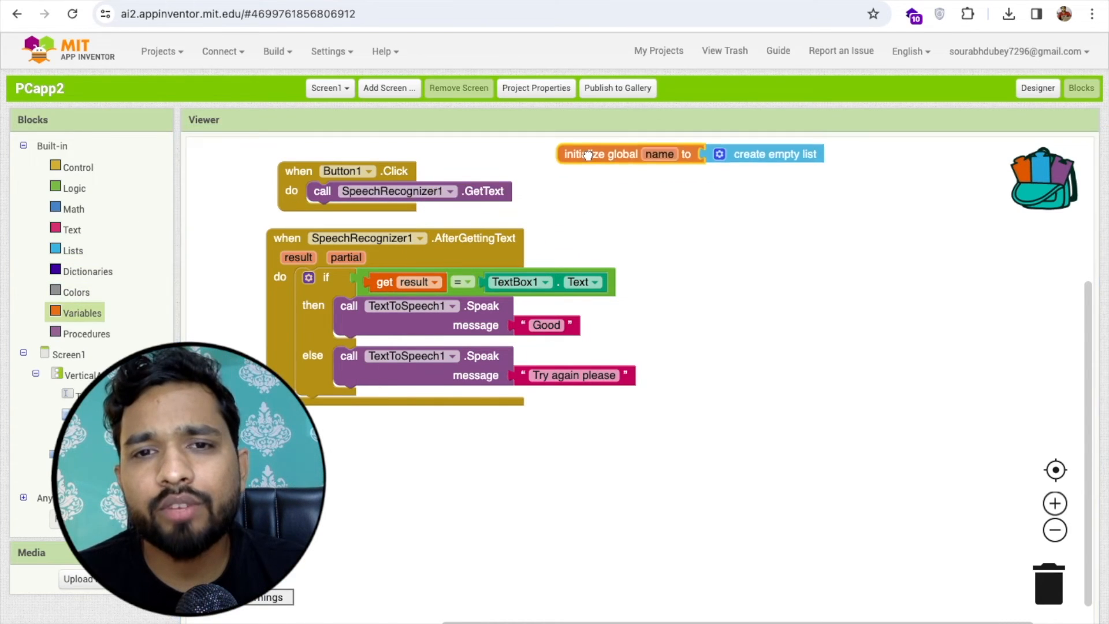
{"action": "double_click", "coordinate": [658, 153]}
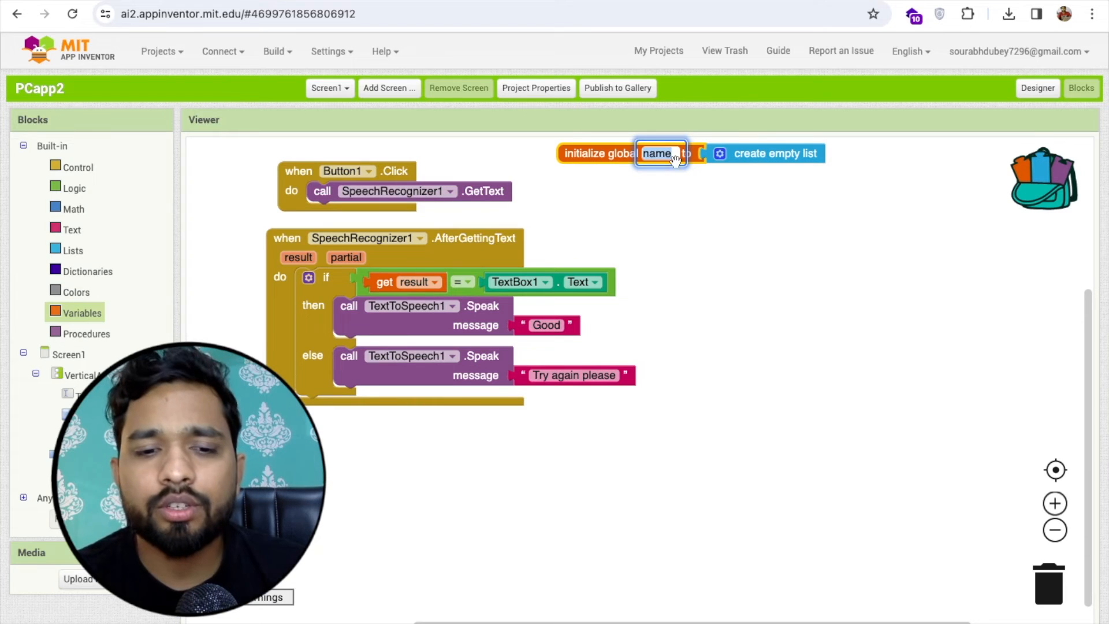
{"action": "type", "text": "words"}
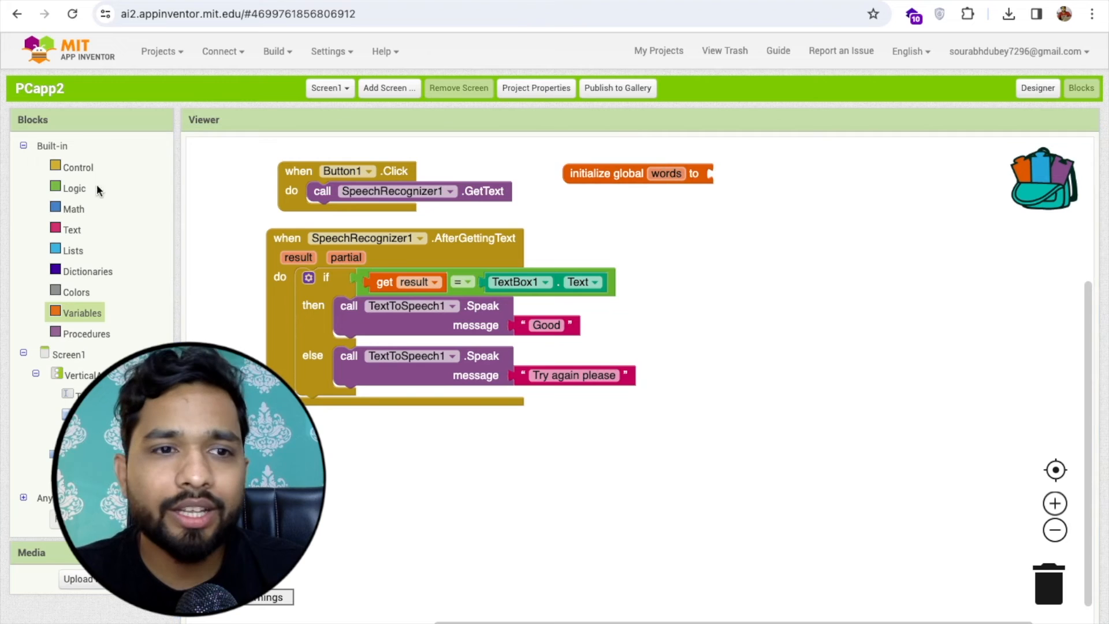
Attach a make-a-list block holding 'cat', 'dot' and 'cricket' to words
{"action": "left_click", "coordinate": [72, 249]}
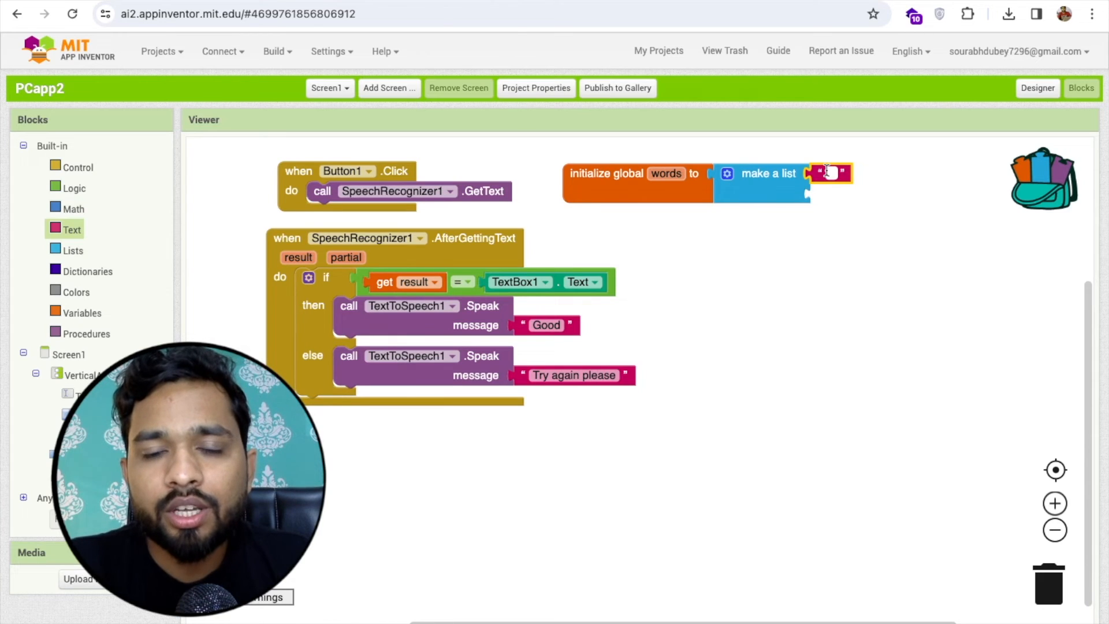
{"action": "type", "text": "cat"}
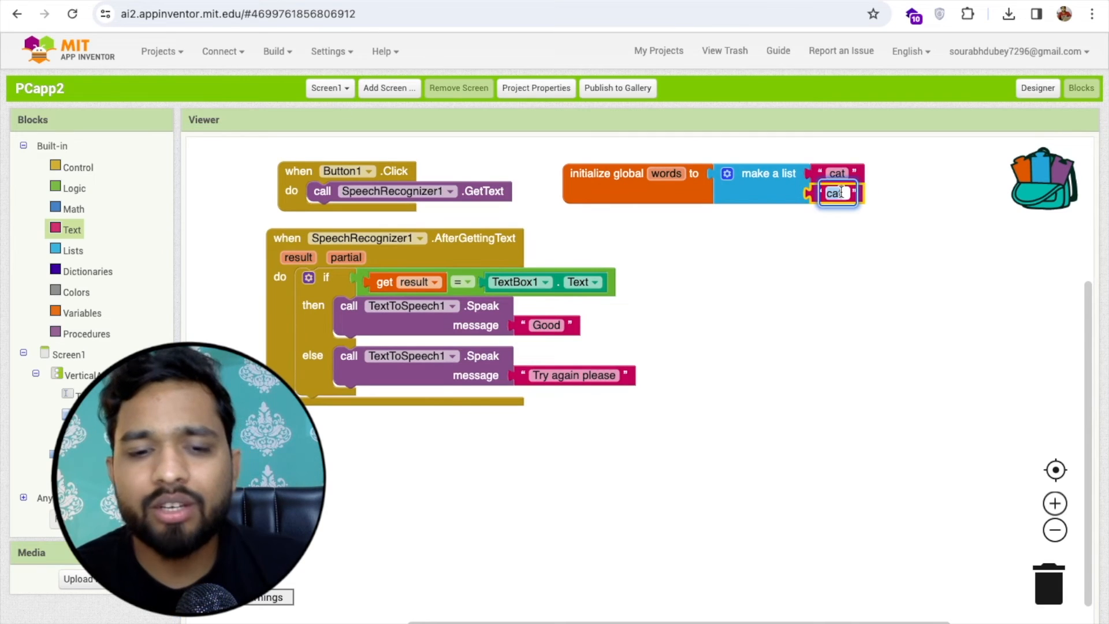
{"action": "left_click", "coordinate": [725, 174]}
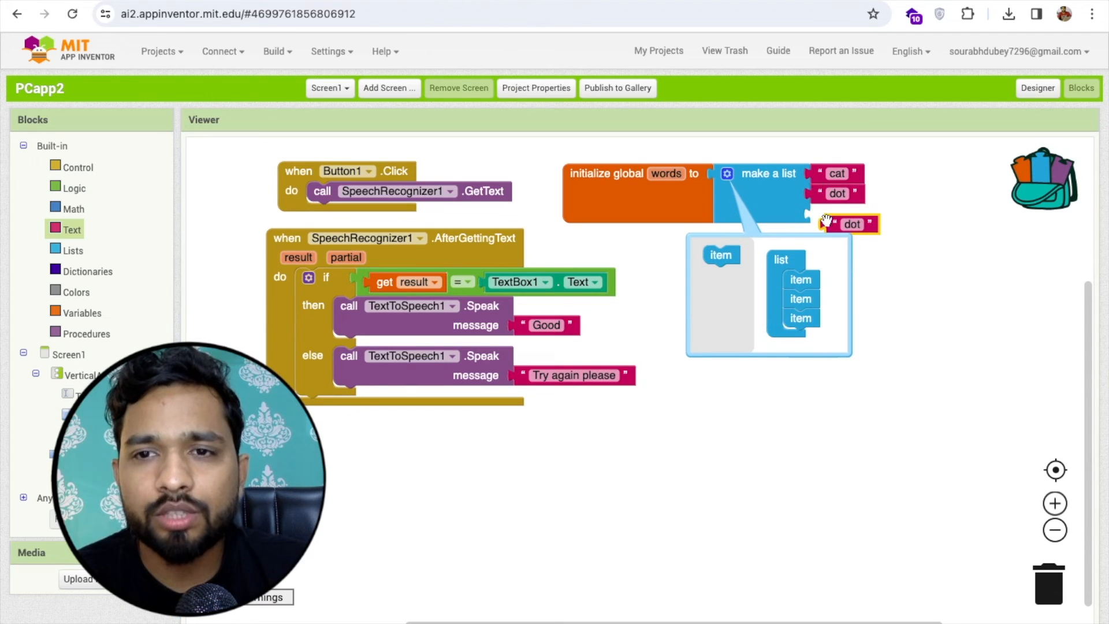
{"action": "double_click", "coordinate": [851, 224]}
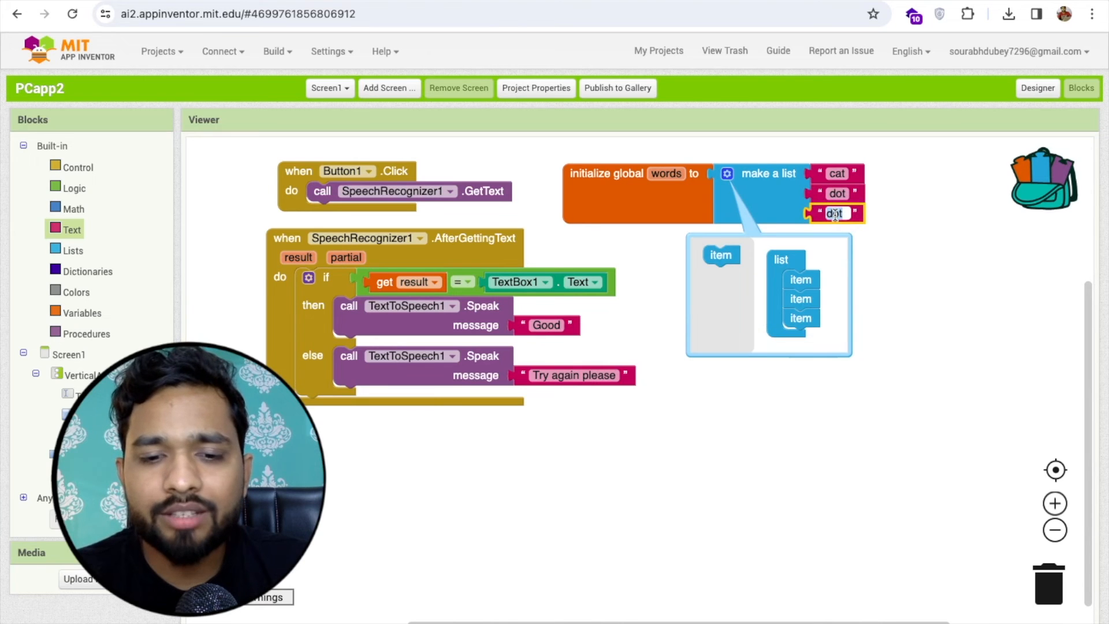
{"action": "type", "text": "cricet"}
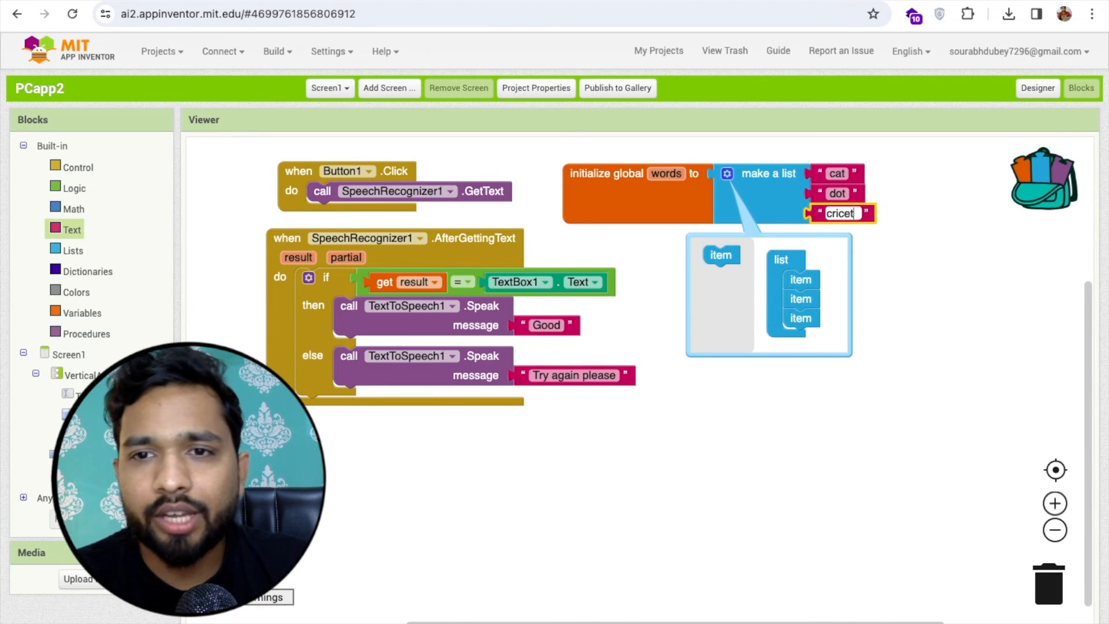
{"action": "left_click", "coordinate": [924, 382]}
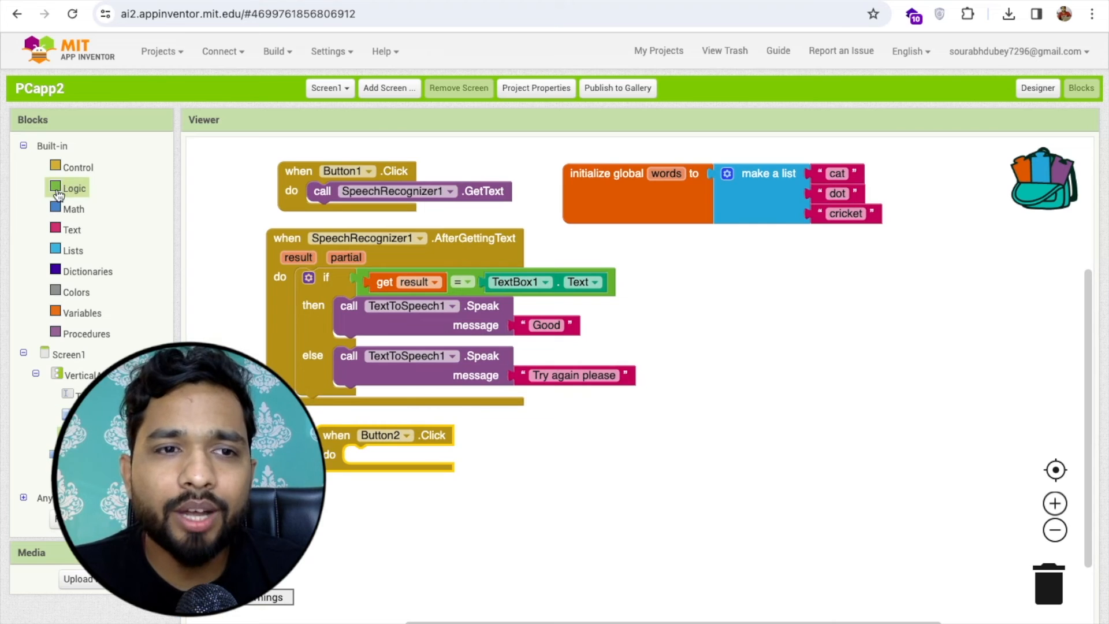
Open the blocks drawer for the random-word Button2.Click handler
{"action": "left_click", "coordinate": [73, 250]}
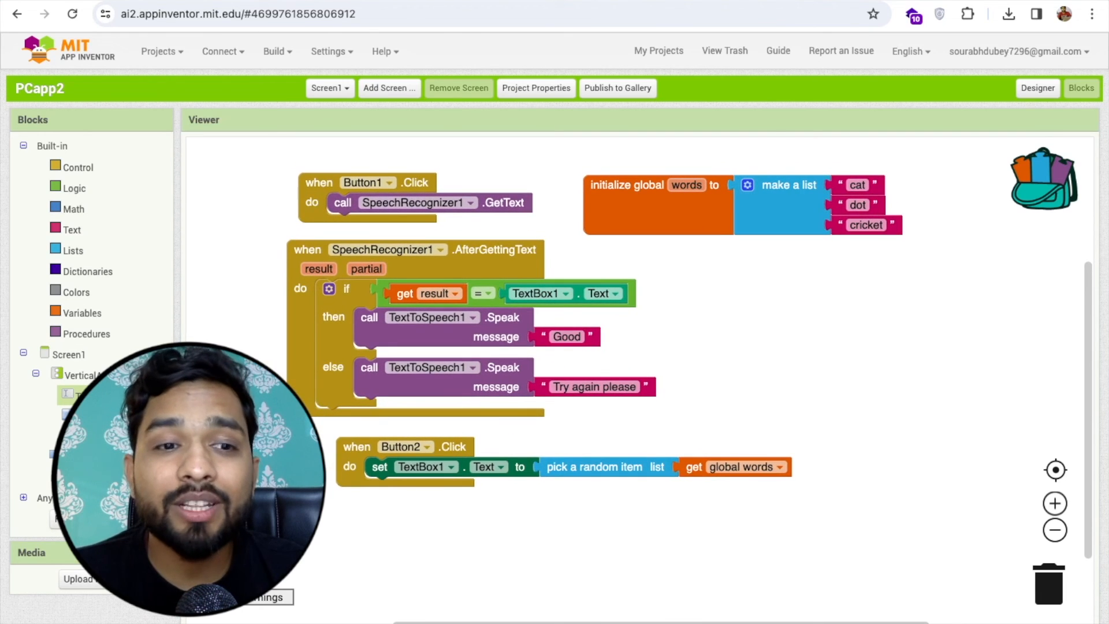
{"action": "left_click", "coordinate": [1038, 88]}
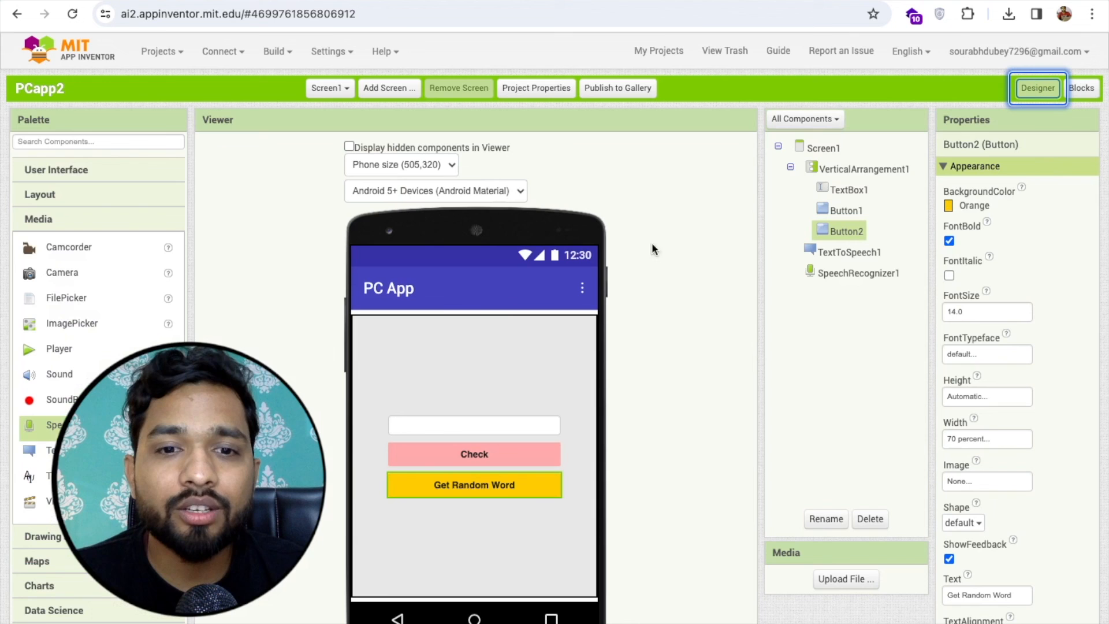
{"action": "mouse_move", "coordinate": [439, 362]}
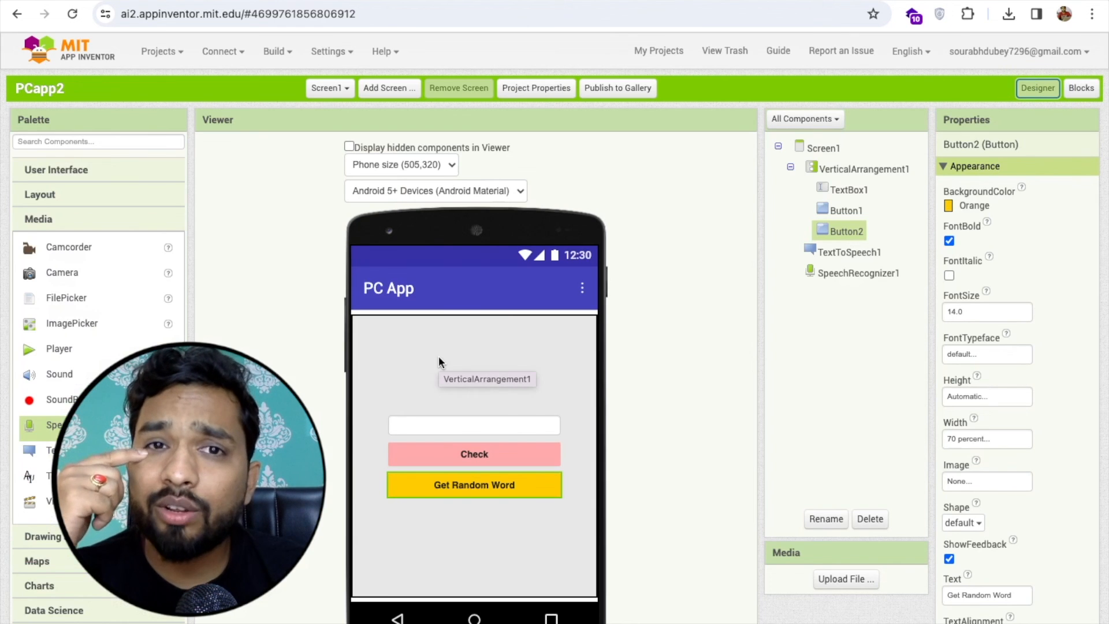
{"action": "left_click", "coordinate": [846, 189]}
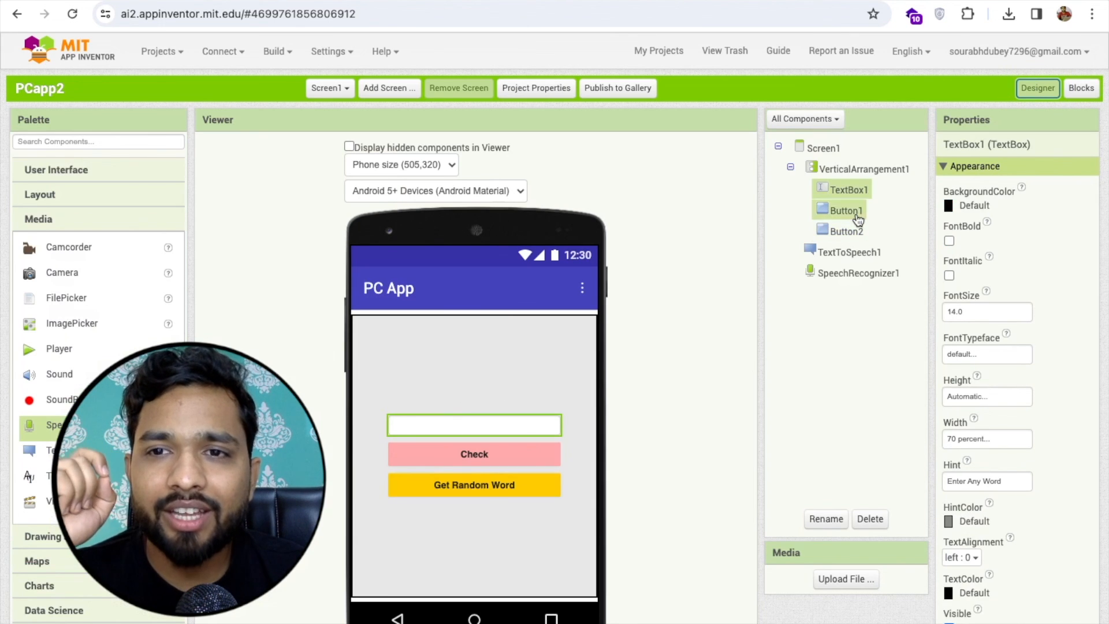
{"action": "left_click", "coordinate": [1080, 88]}
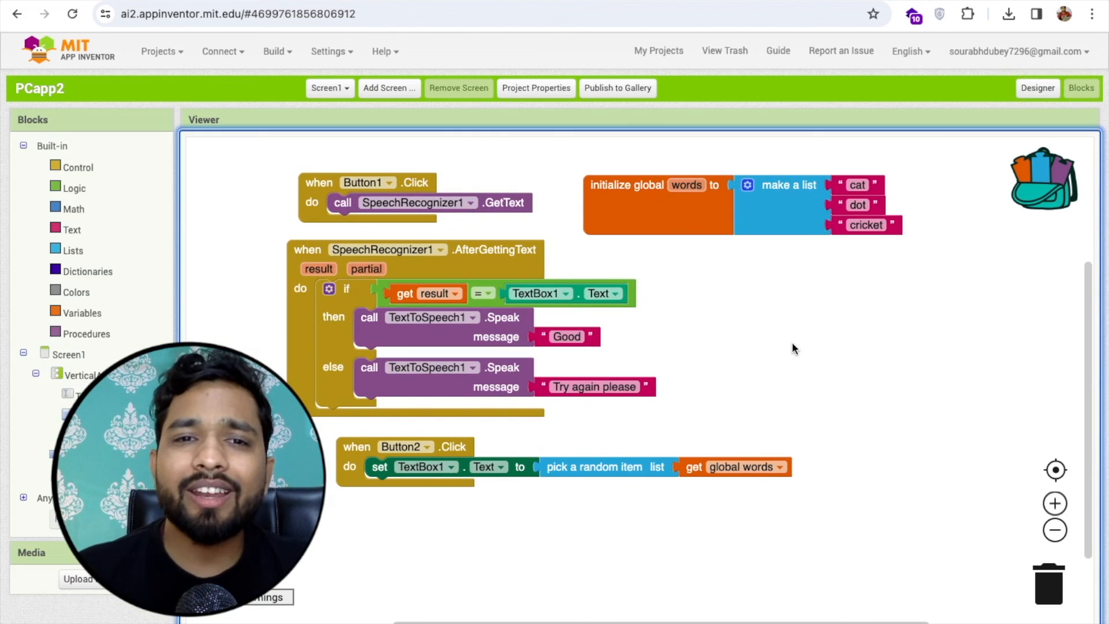